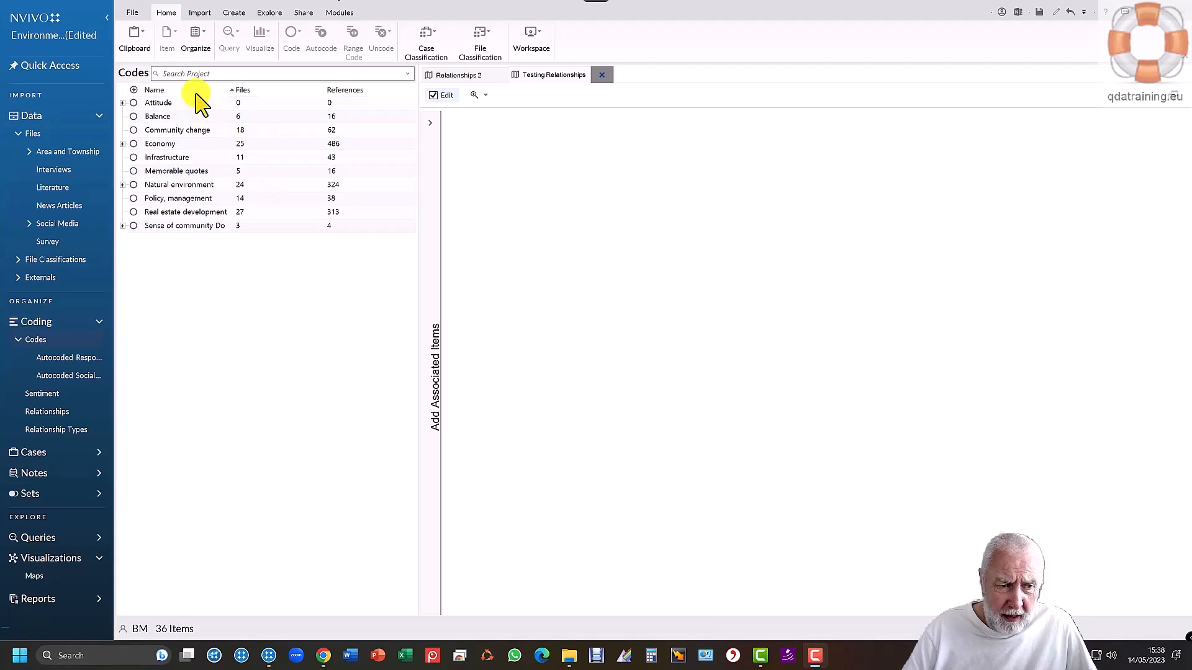
mouse_move(258, 311)
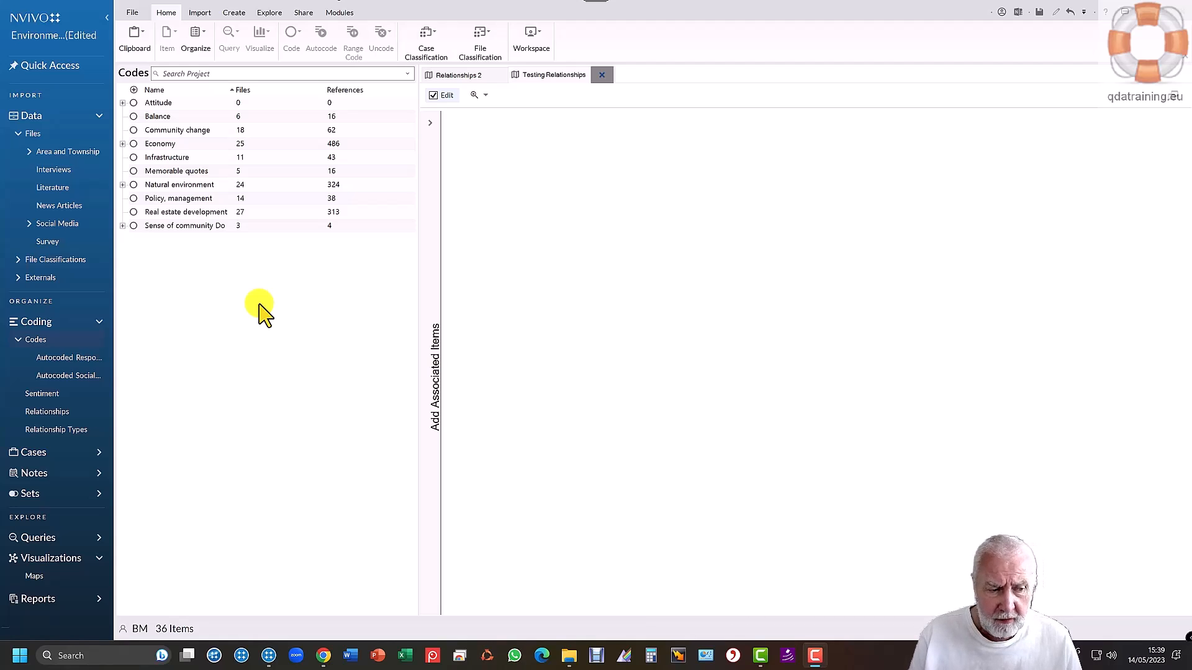
mouse_move(251, 311)
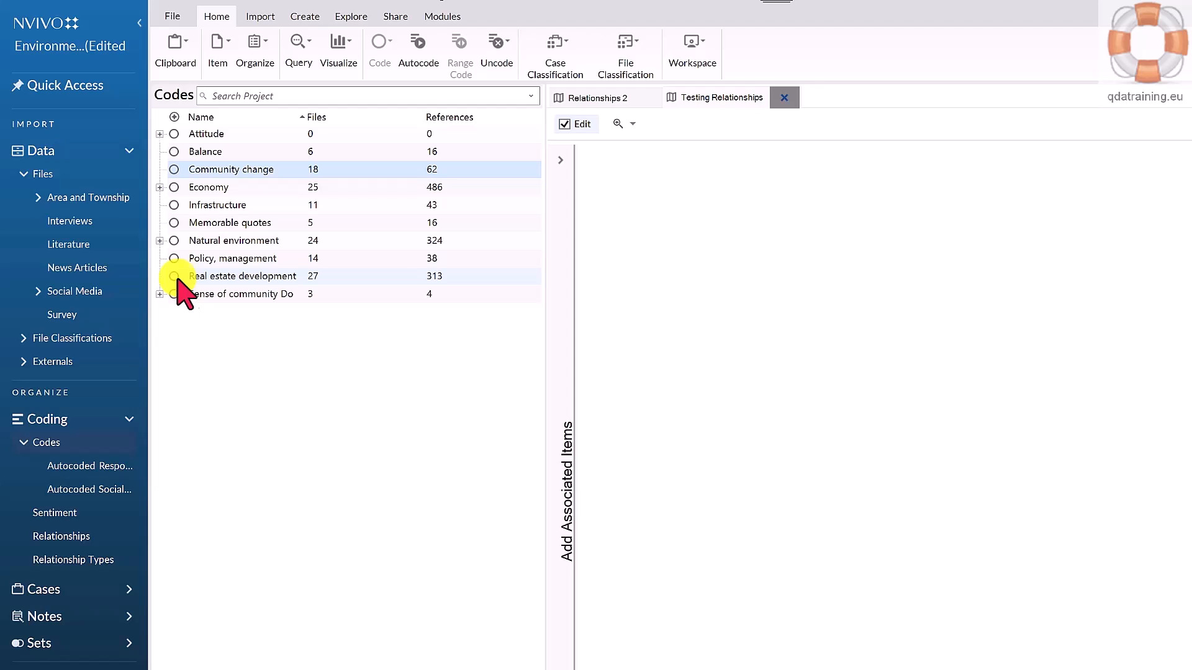
Add a new relationship type named 'Informs' with Symmetrical direction
left_click(73, 559)
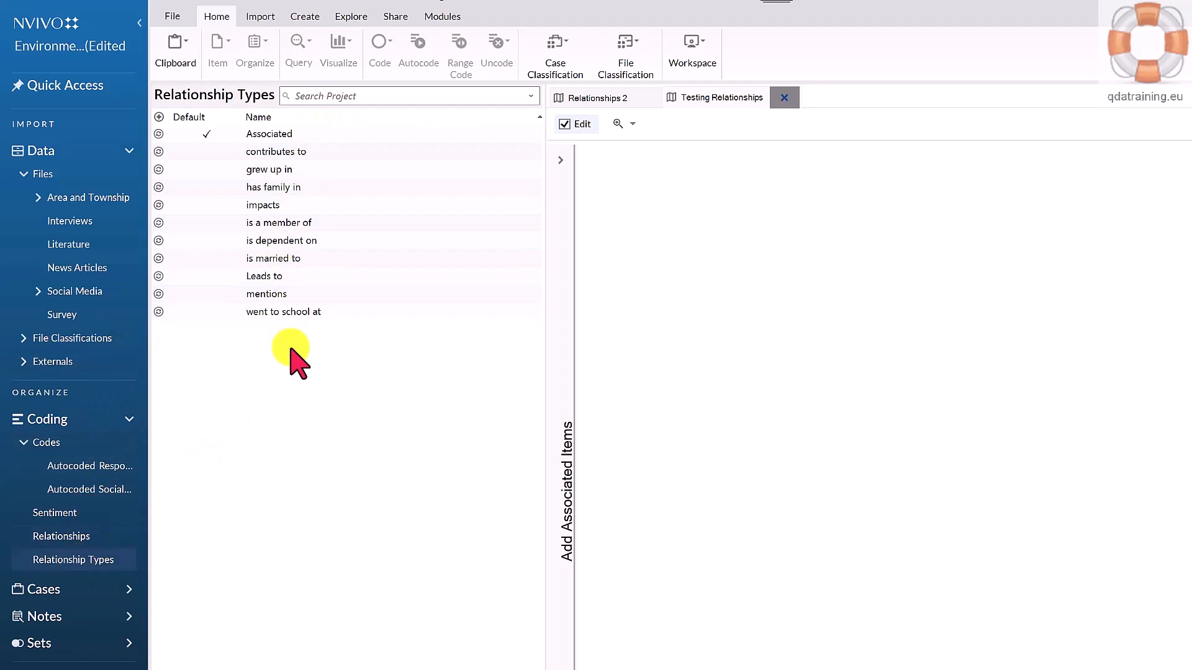
mouse_move(280, 376)
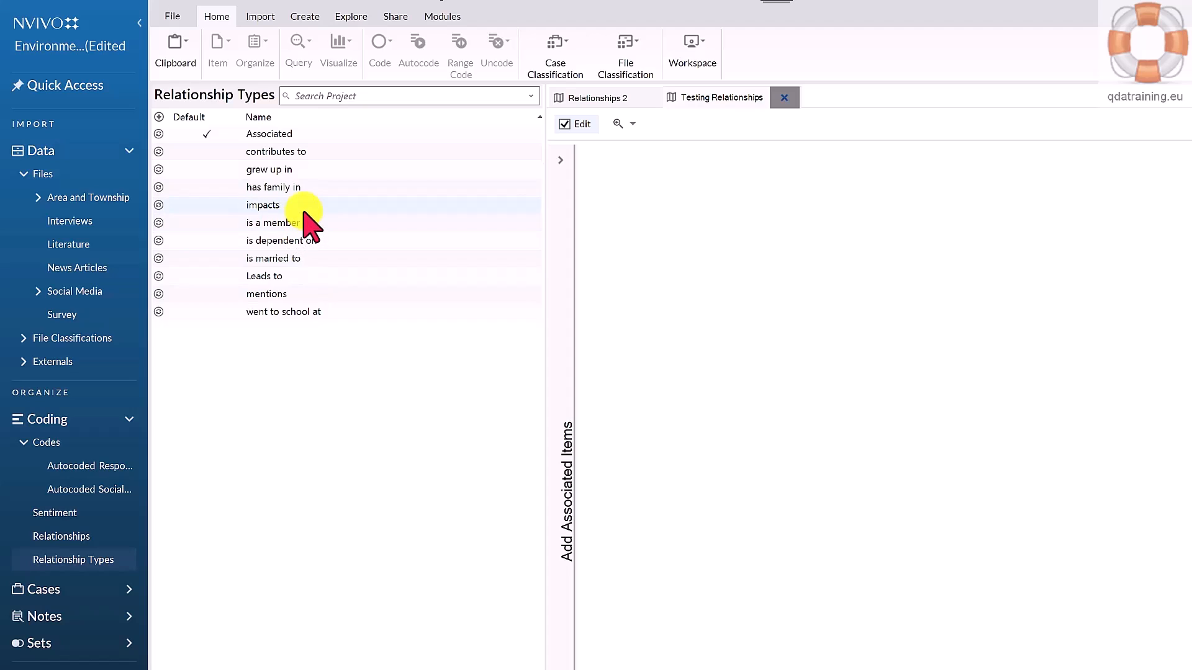
mouse_move(304, 292)
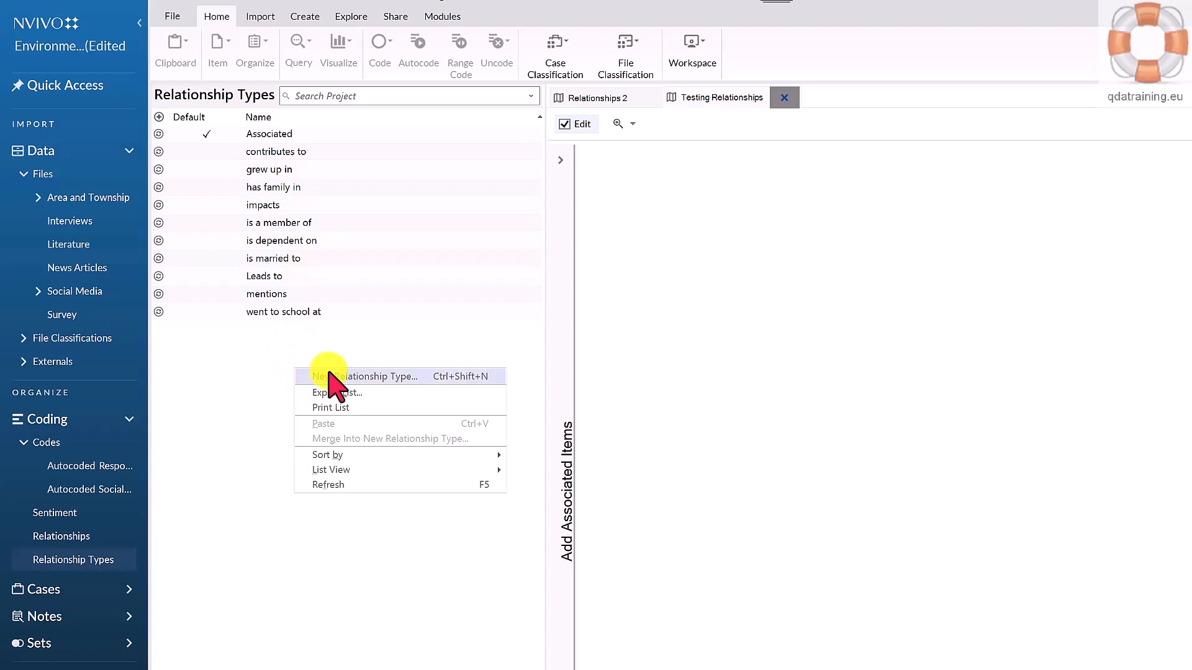
mouse_move(365, 383)
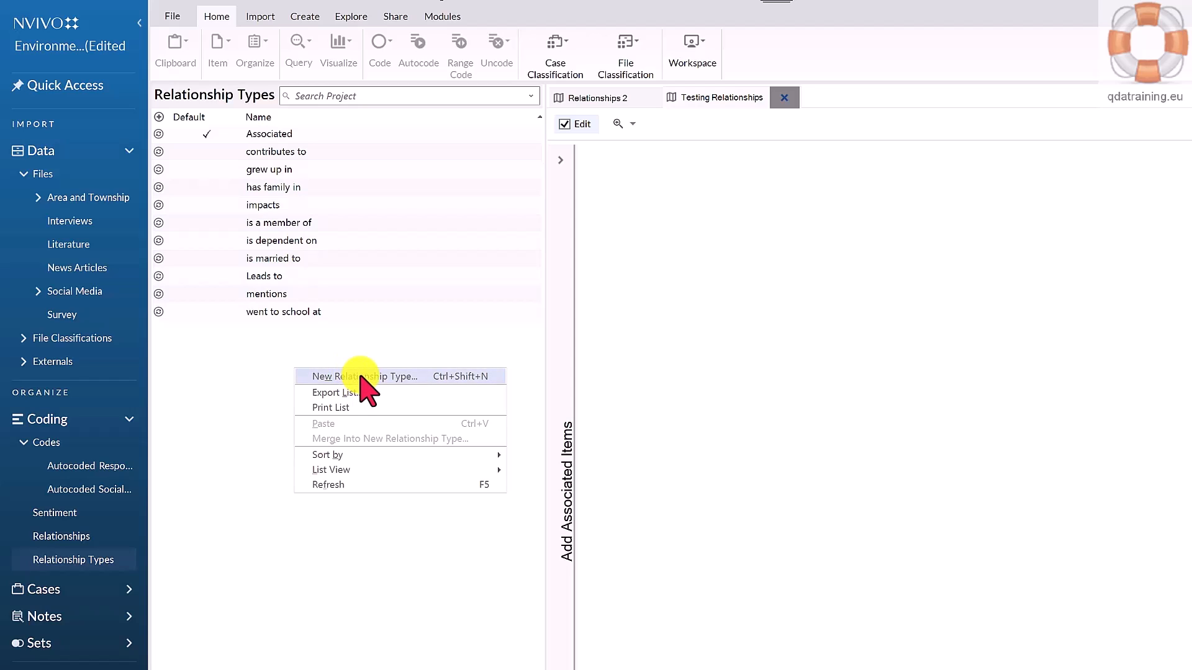
left_click(365, 376)
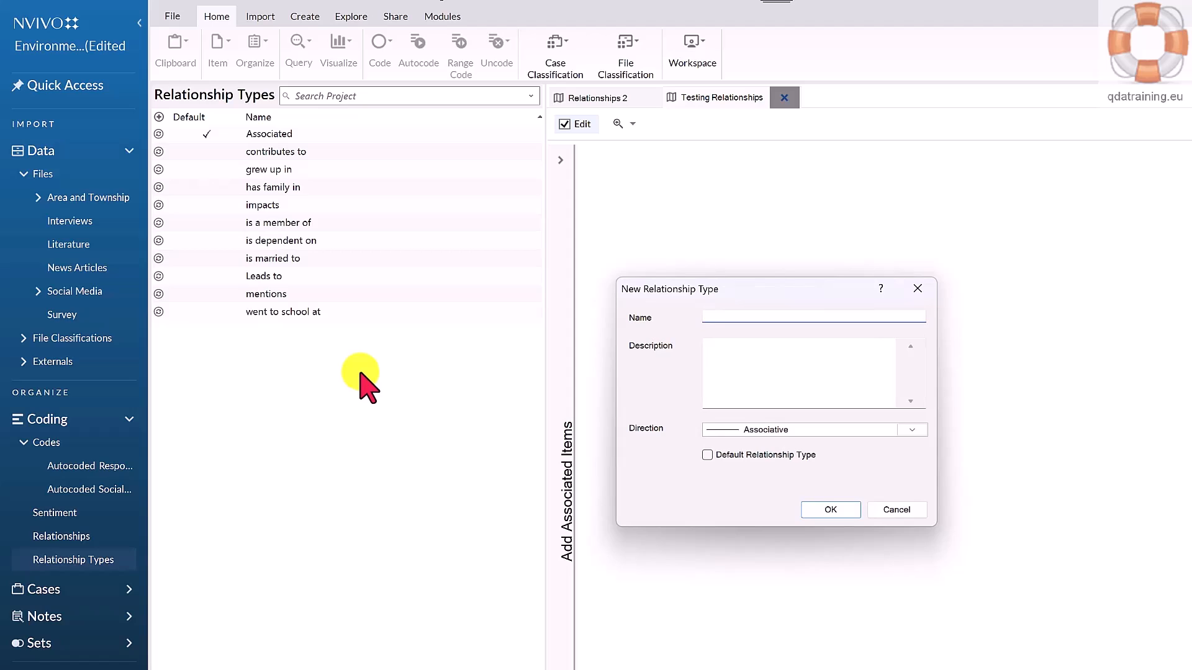
type("Informs")
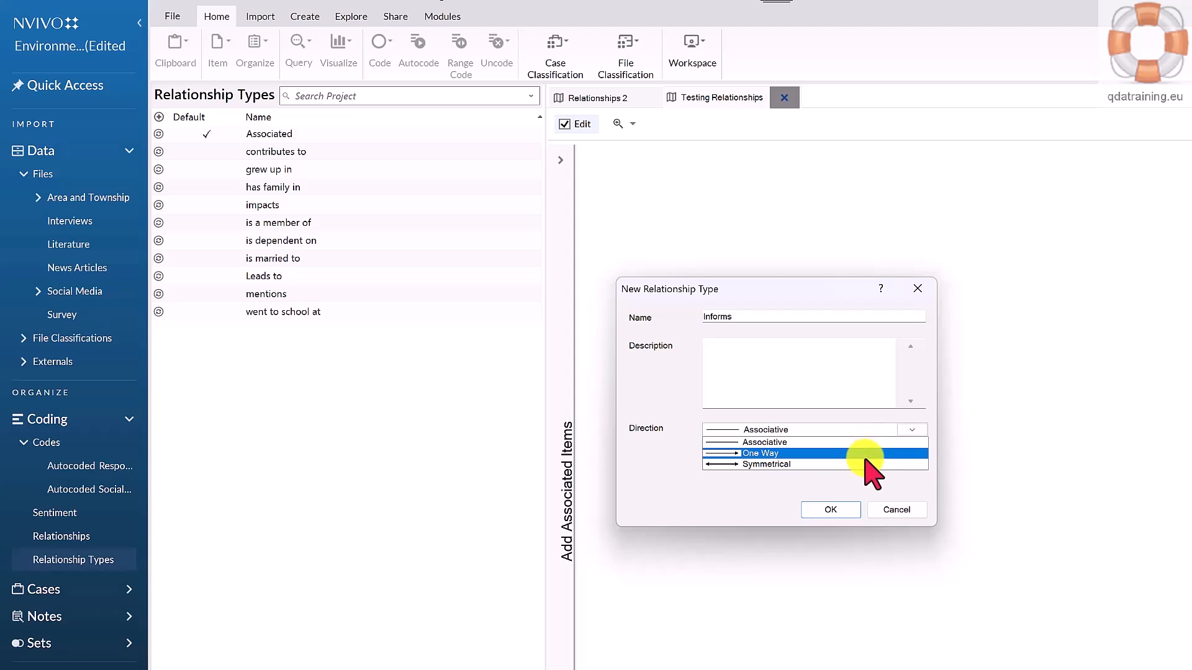
left_click(767, 464)
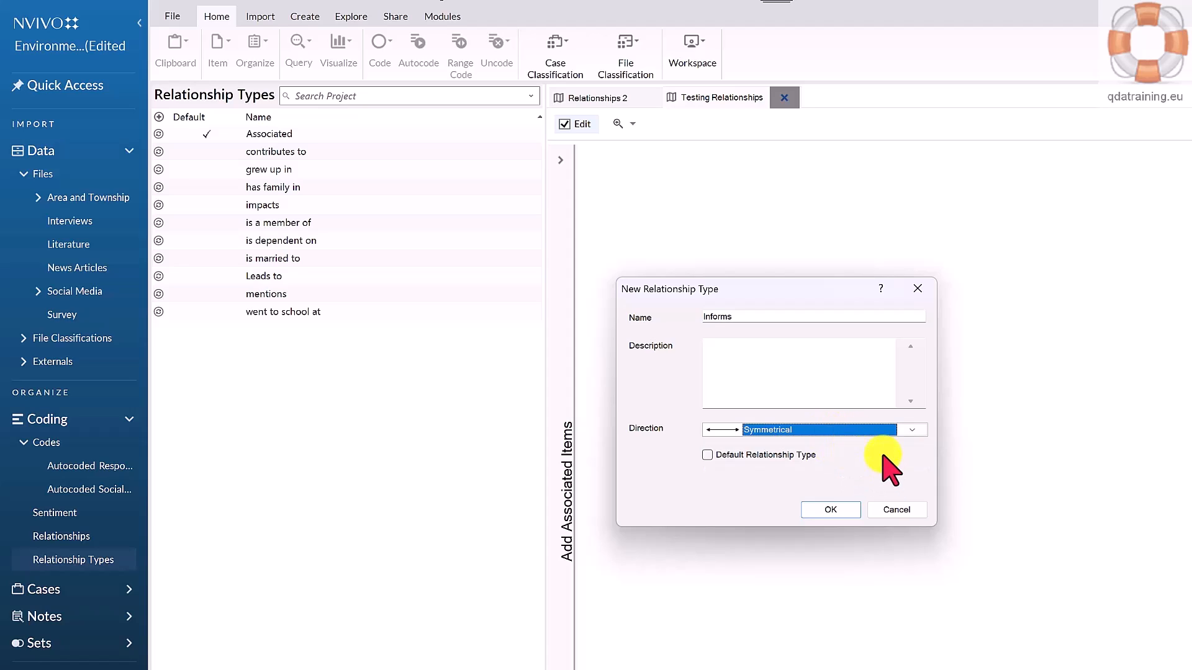
mouse_move(852, 464)
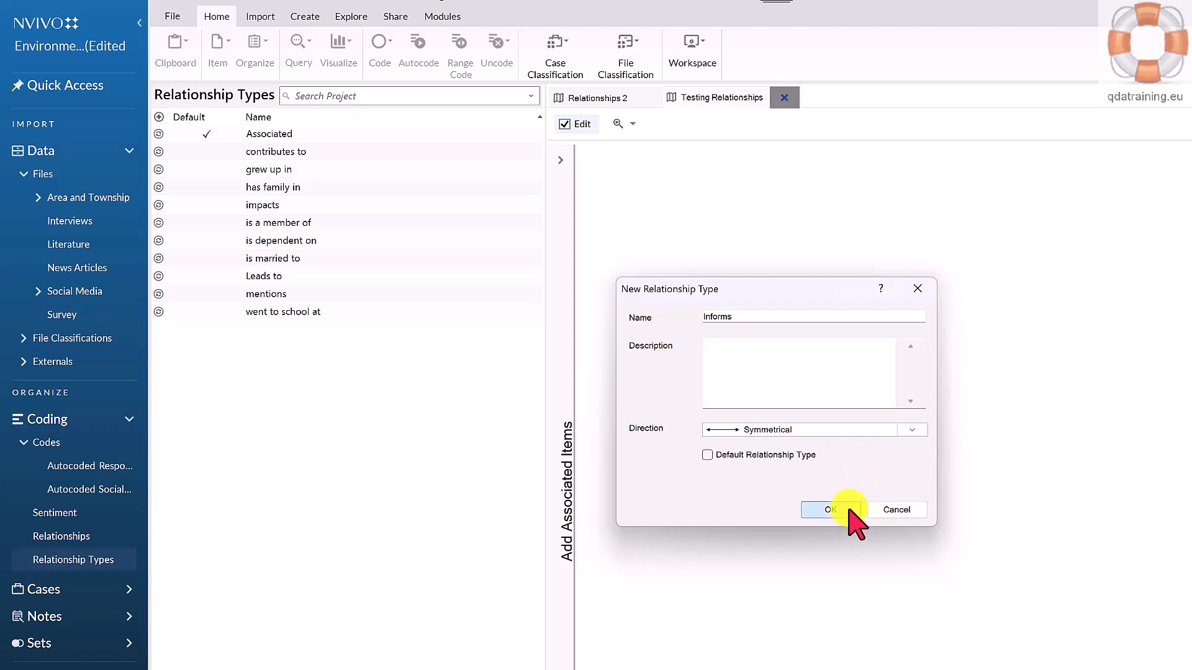
left_click(829, 509)
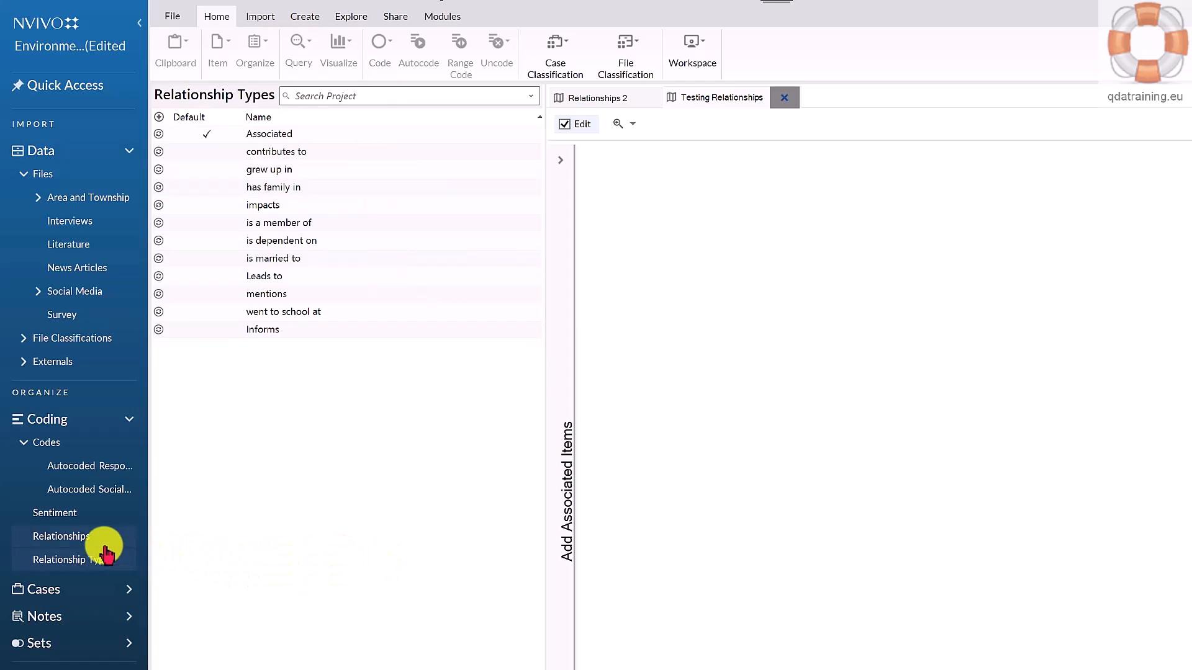
Show the Relationships list, scroll through its entries, and bring up its context menu
left_click(61, 536)
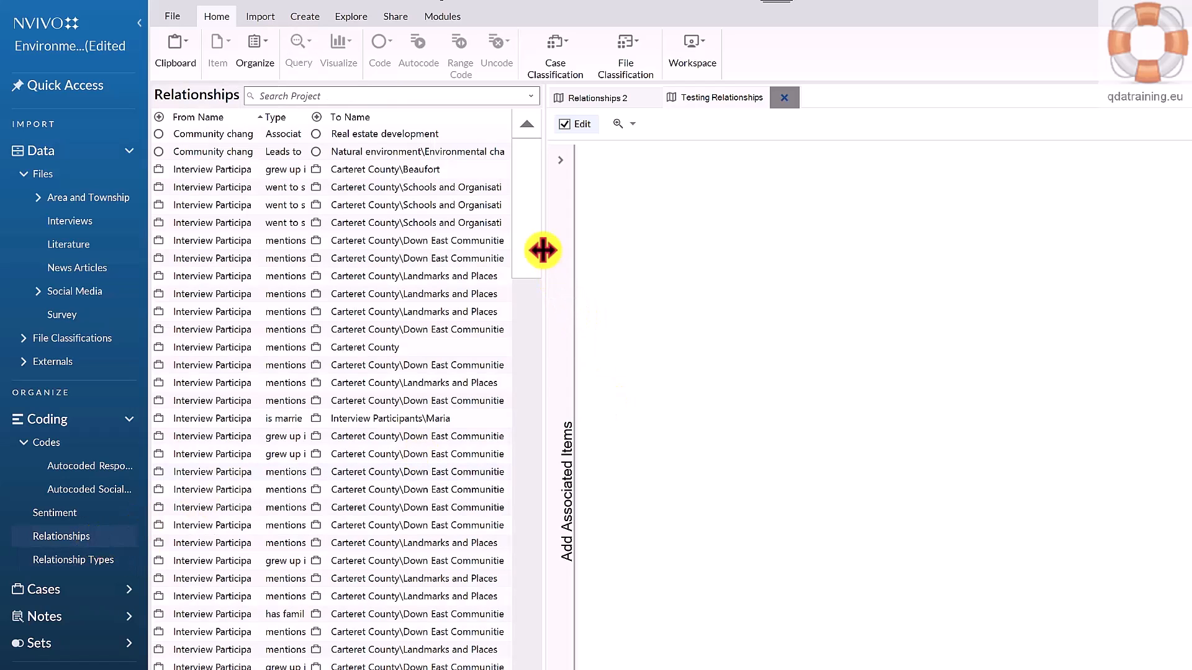
left_click_drag(542, 249, 539, 532)
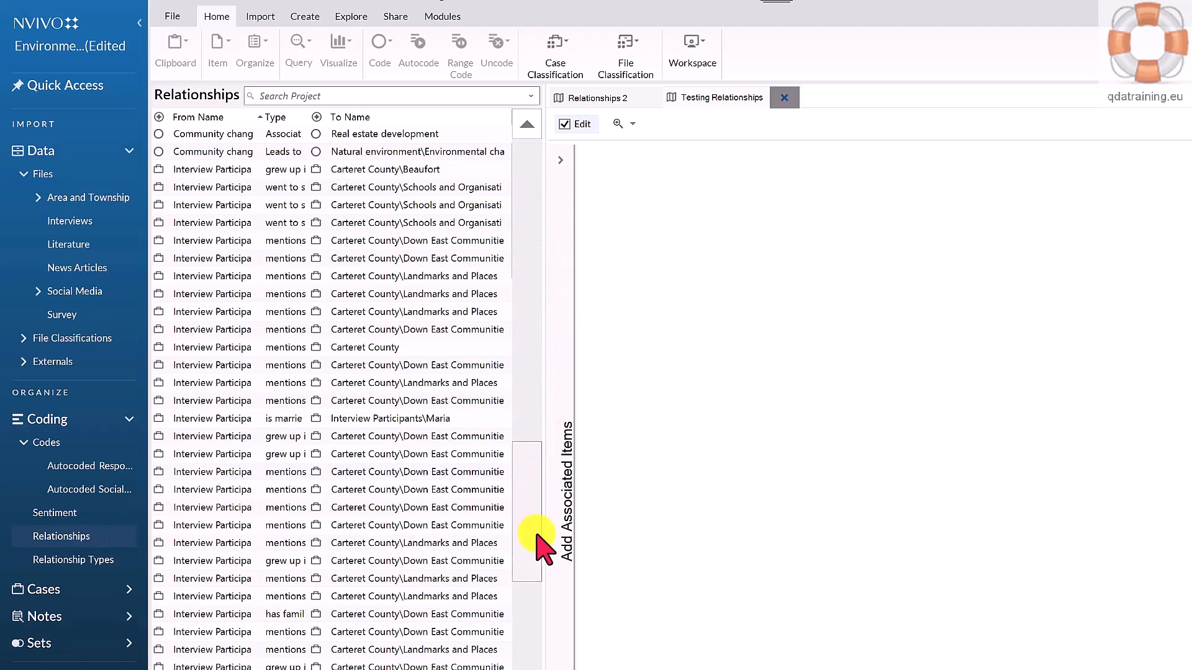
scroll("down", 3)
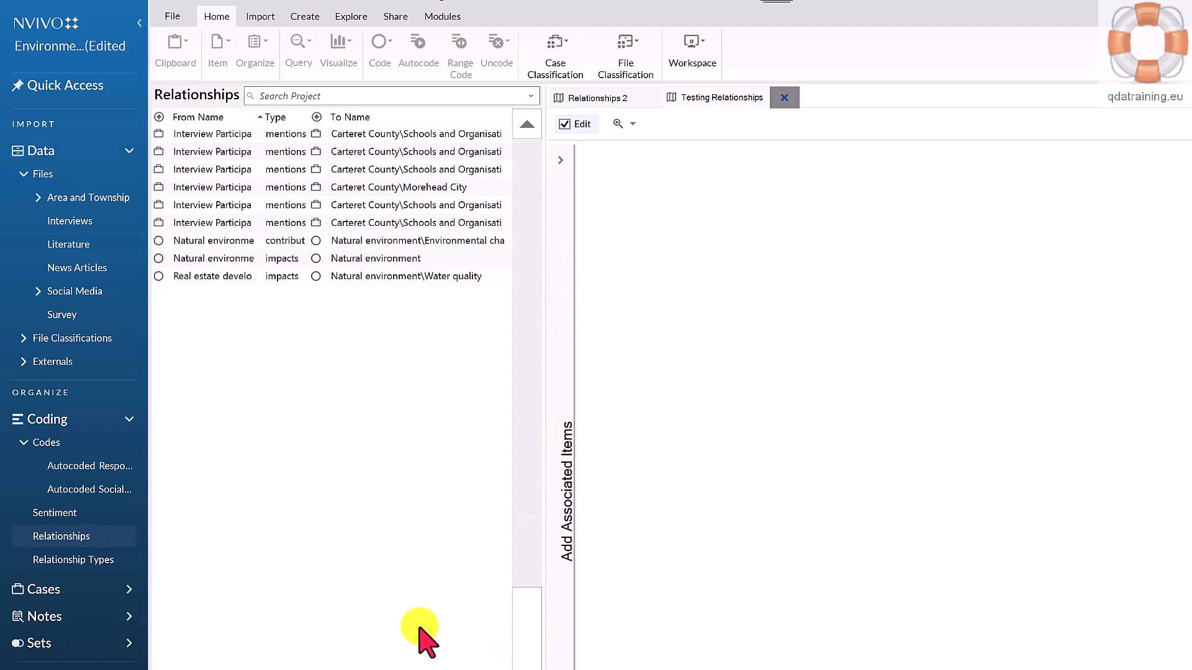
mouse_move(258, 361)
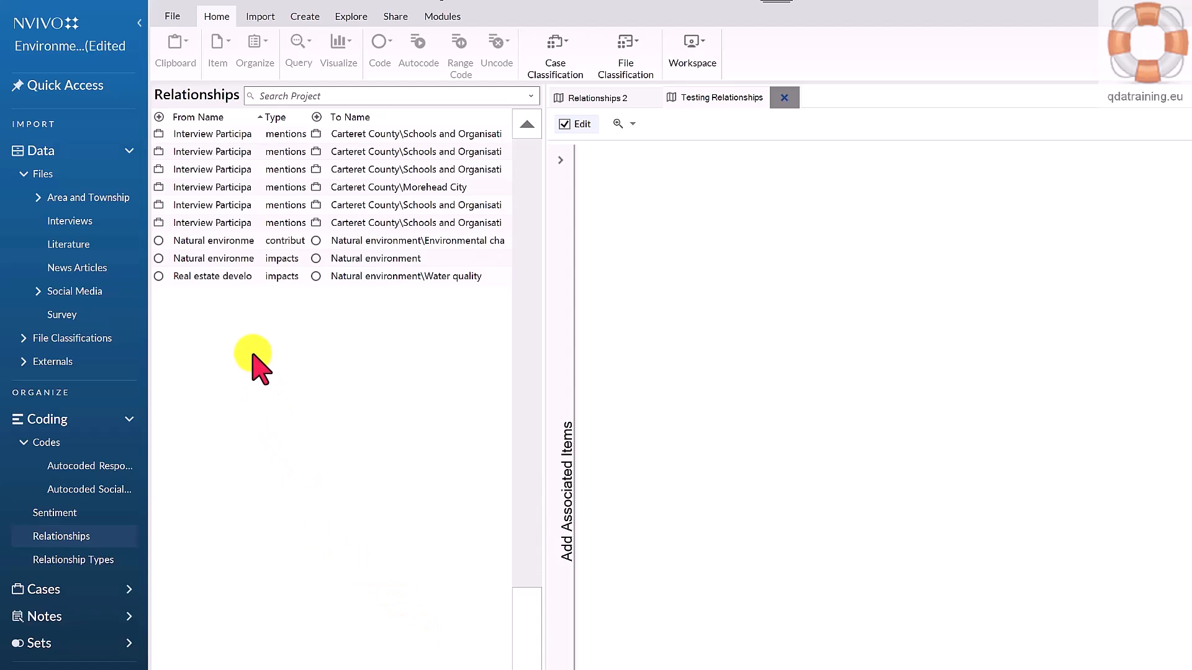
right_click(253, 359)
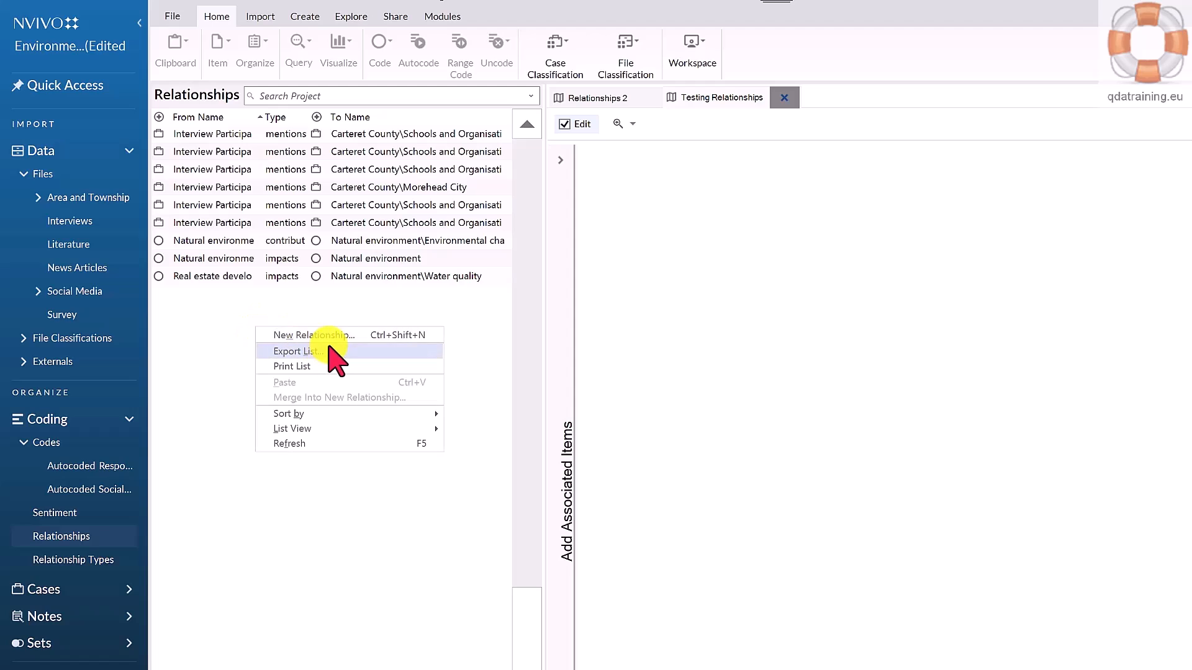
mouse_move(328, 335)
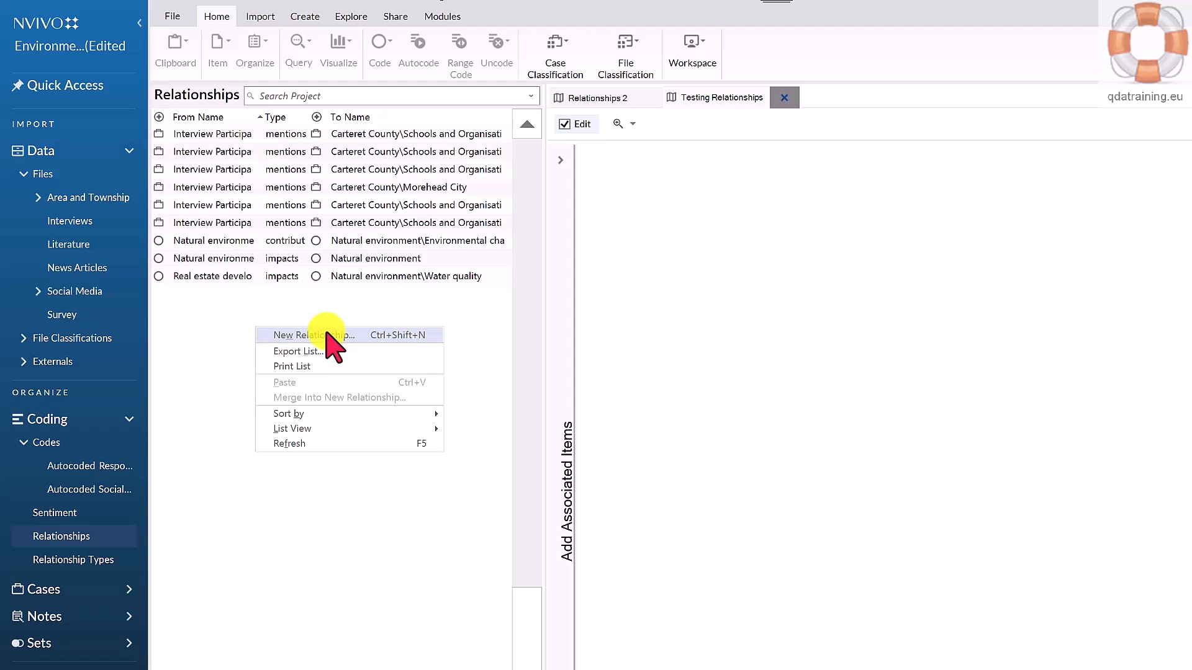
left_click(312, 335)
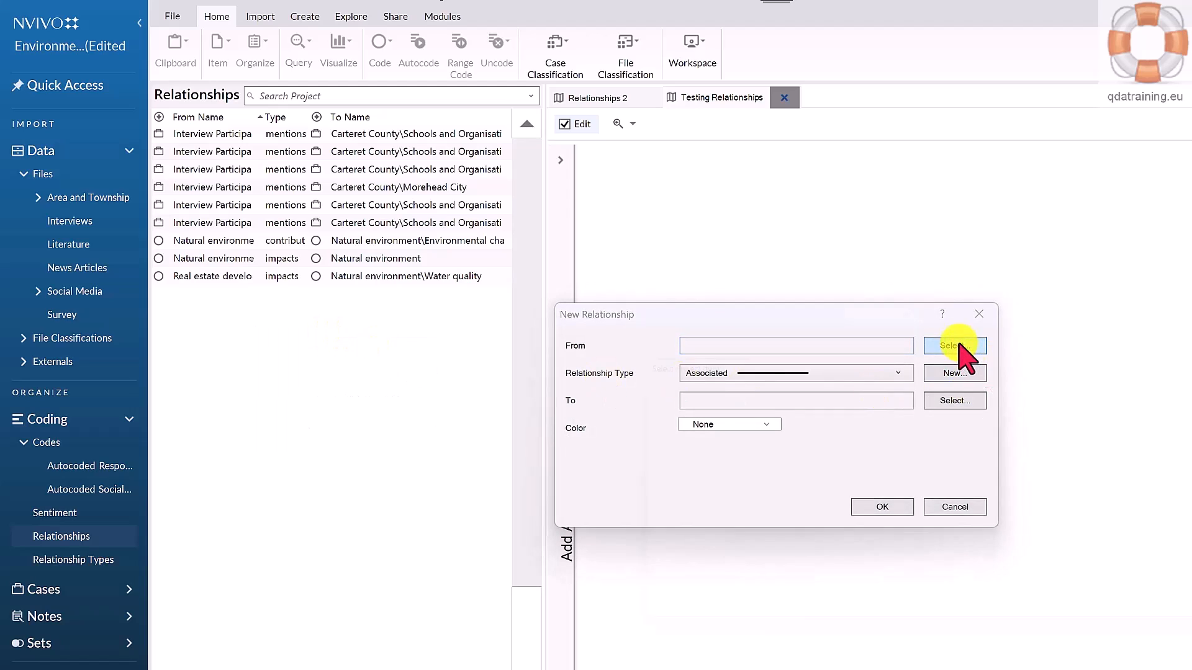
left_click(952, 345)
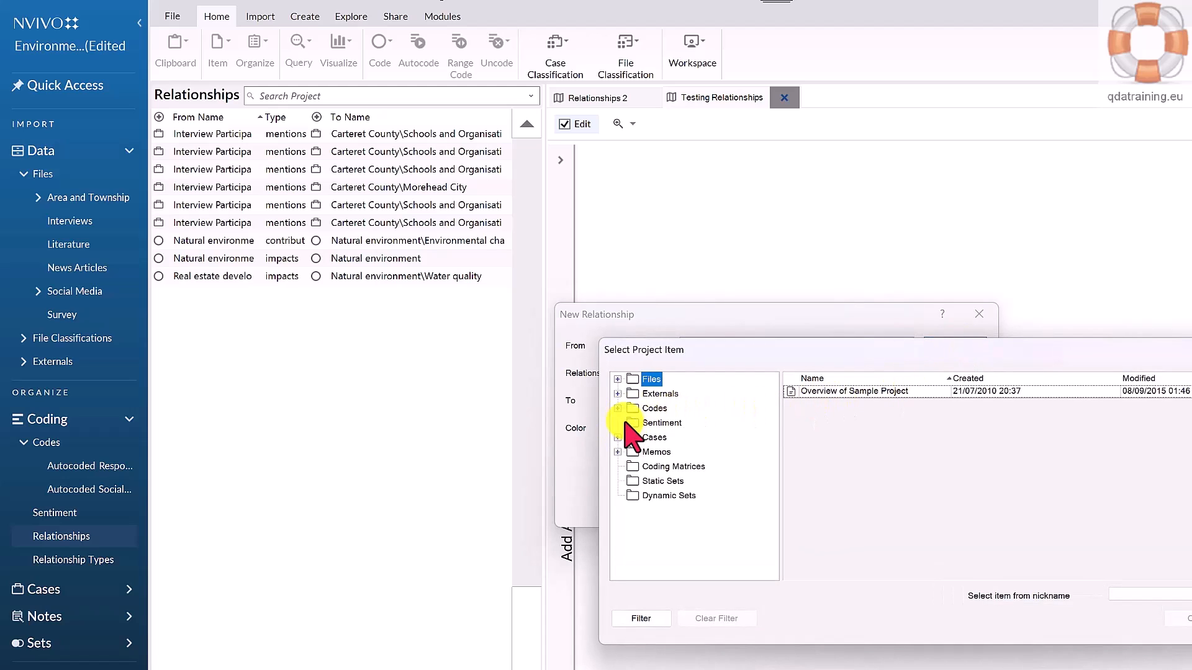
left_click(654, 409)
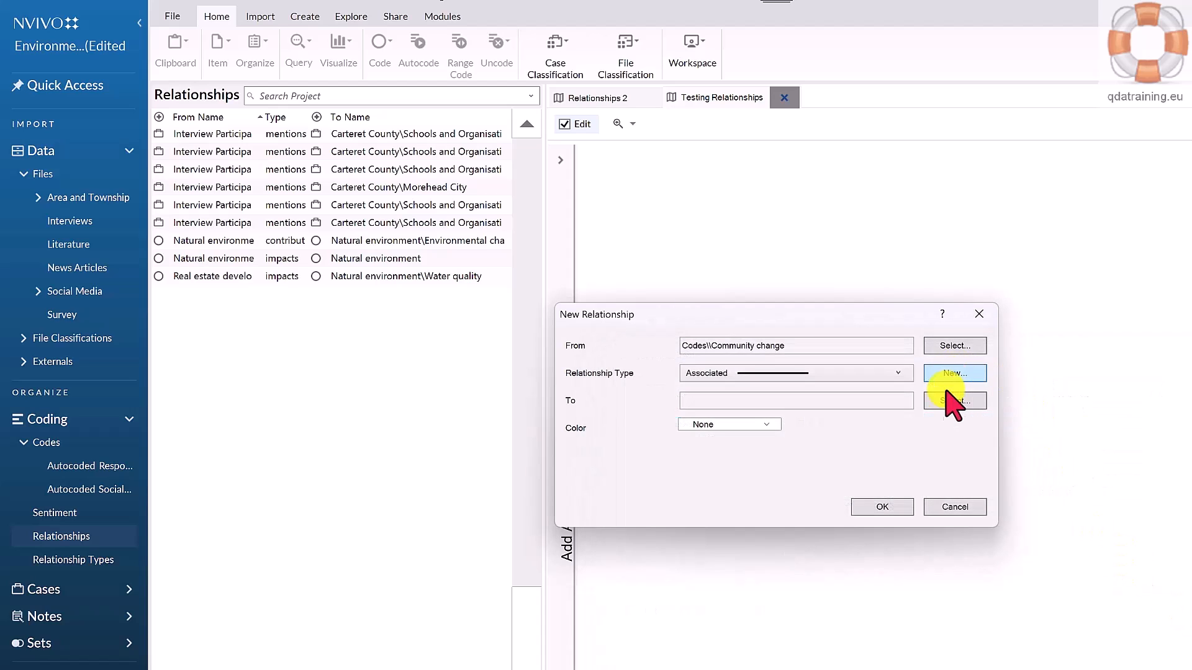
left_click(898, 373)
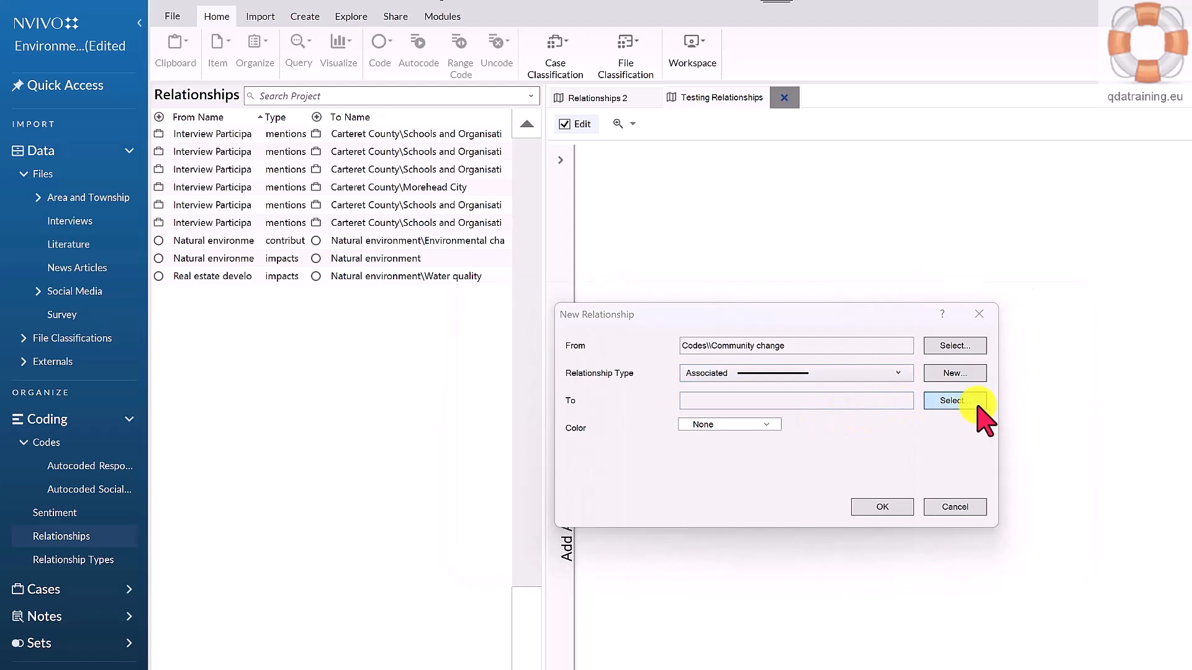
left_click(954, 400)
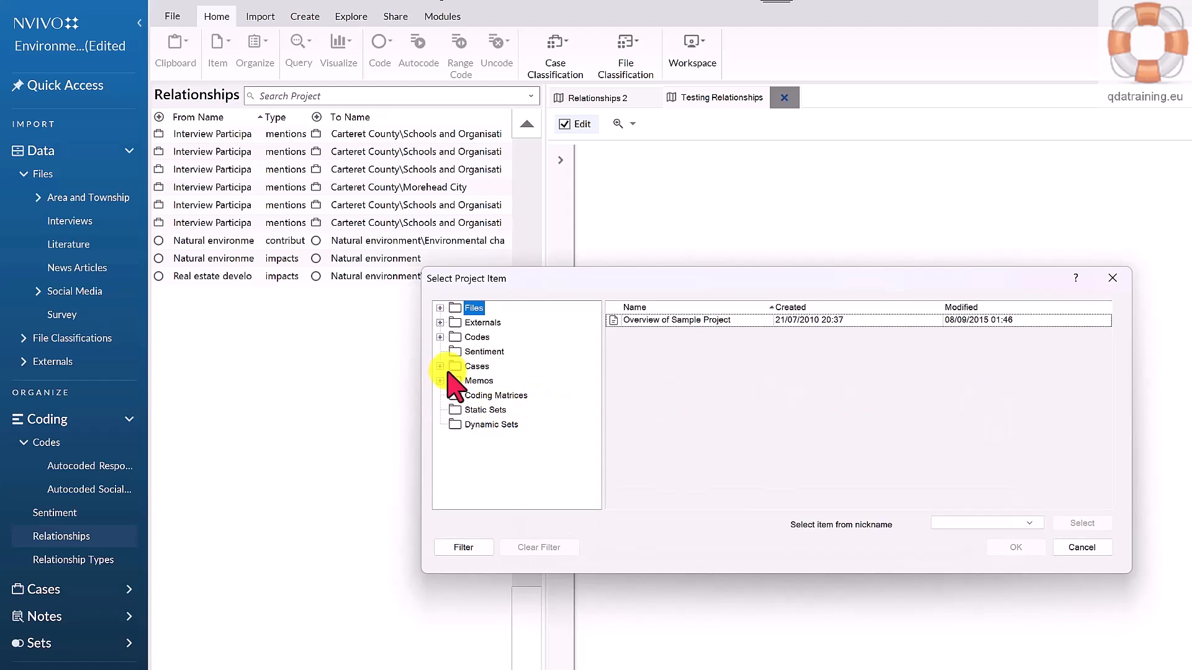
left_click(477, 336)
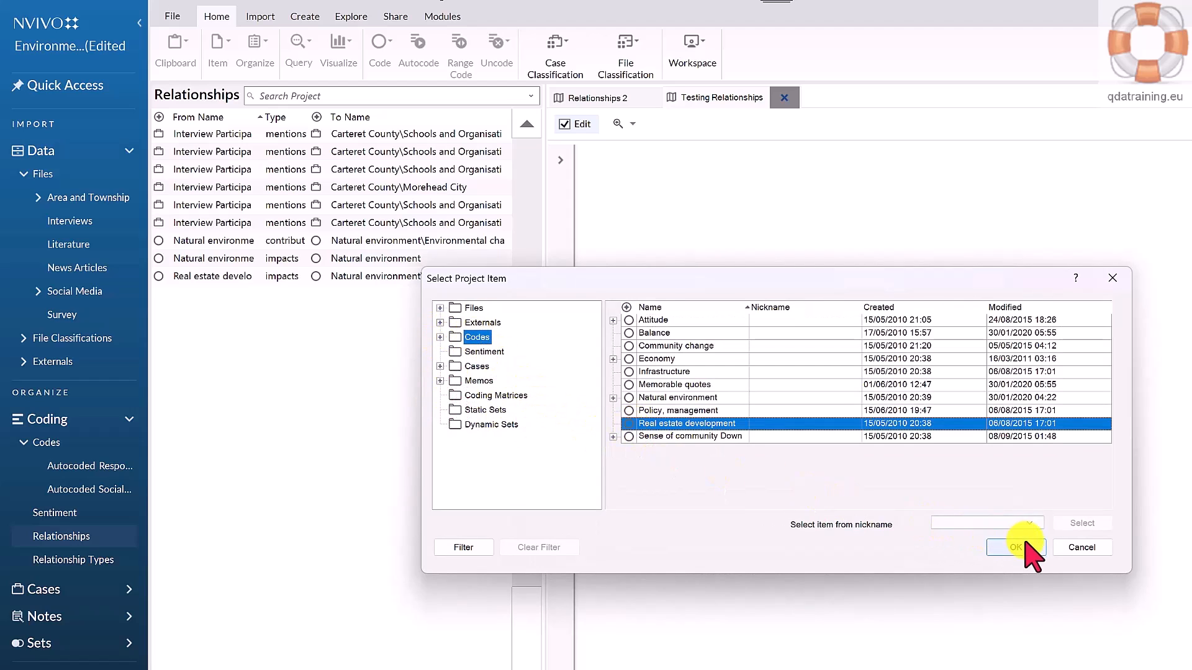
left_click(1016, 547)
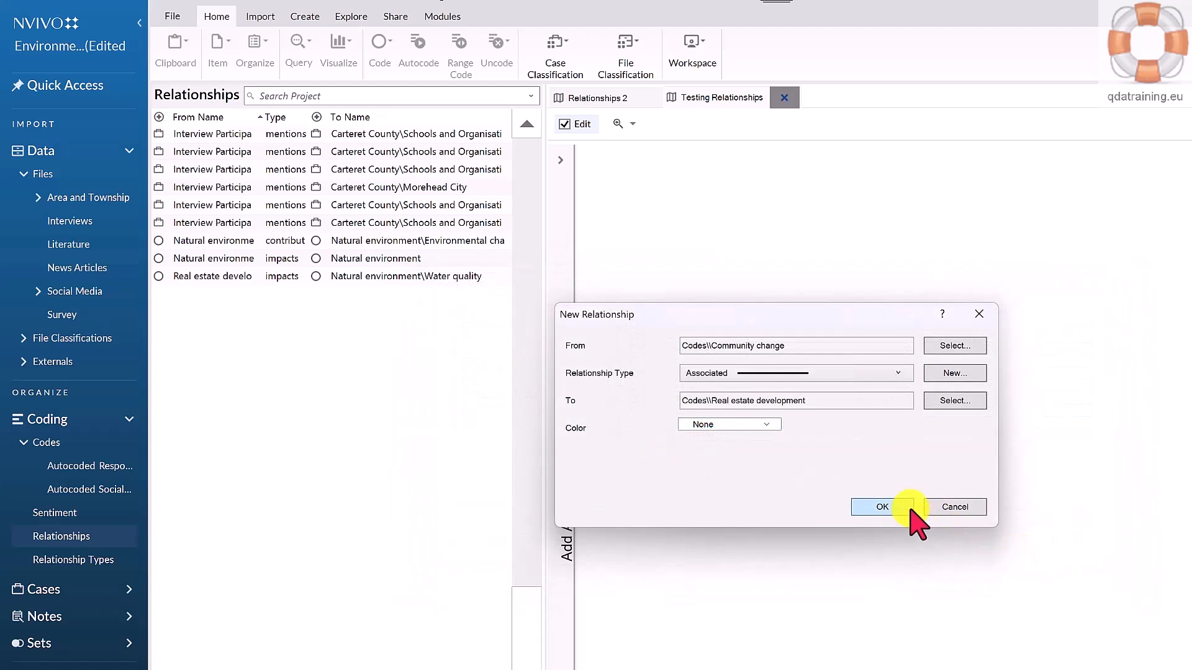
left_click(881, 508)
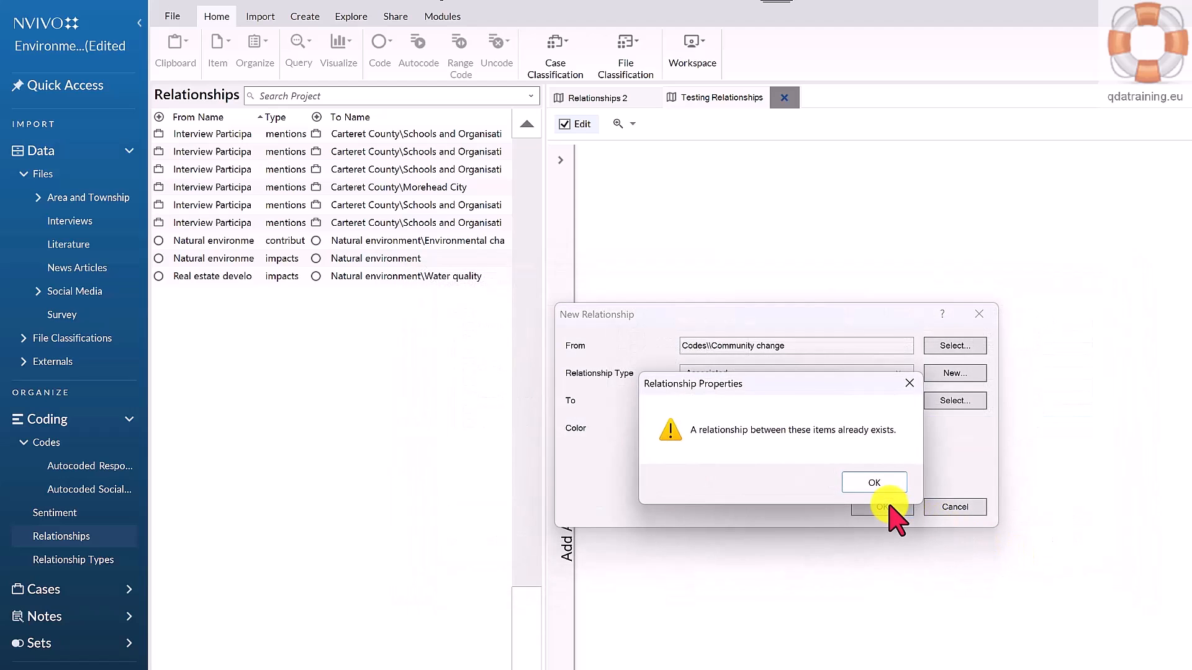
left_click(874, 483)
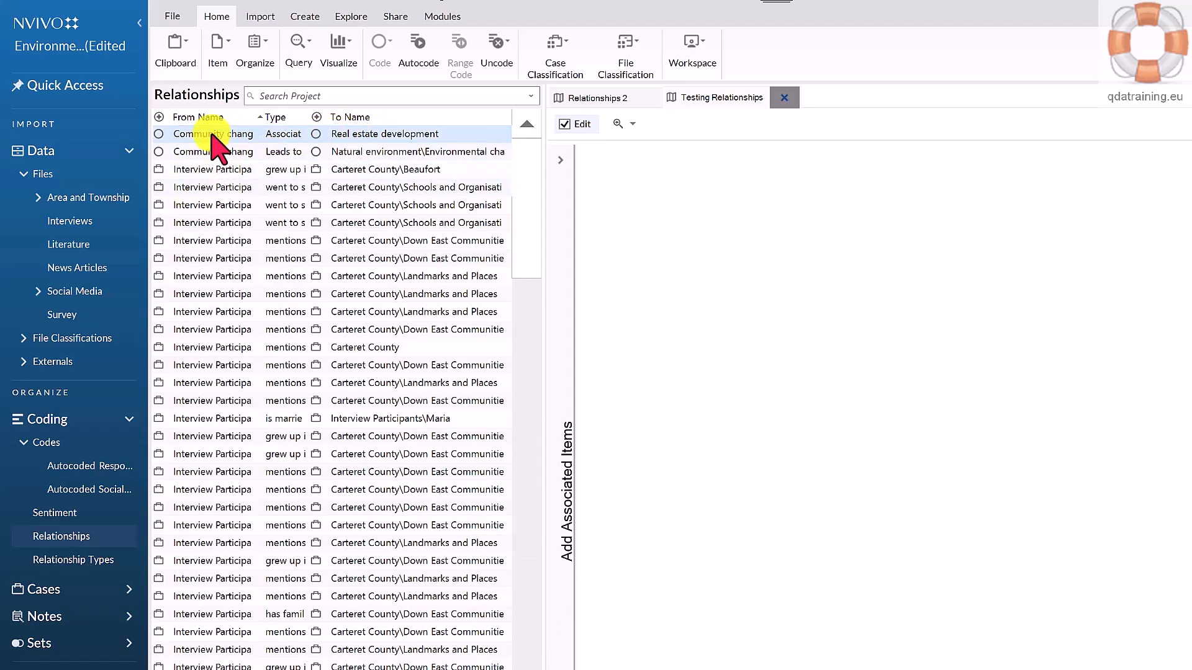
Bring up commands for the Community change–Real estate development relationship
right_click(213, 134)
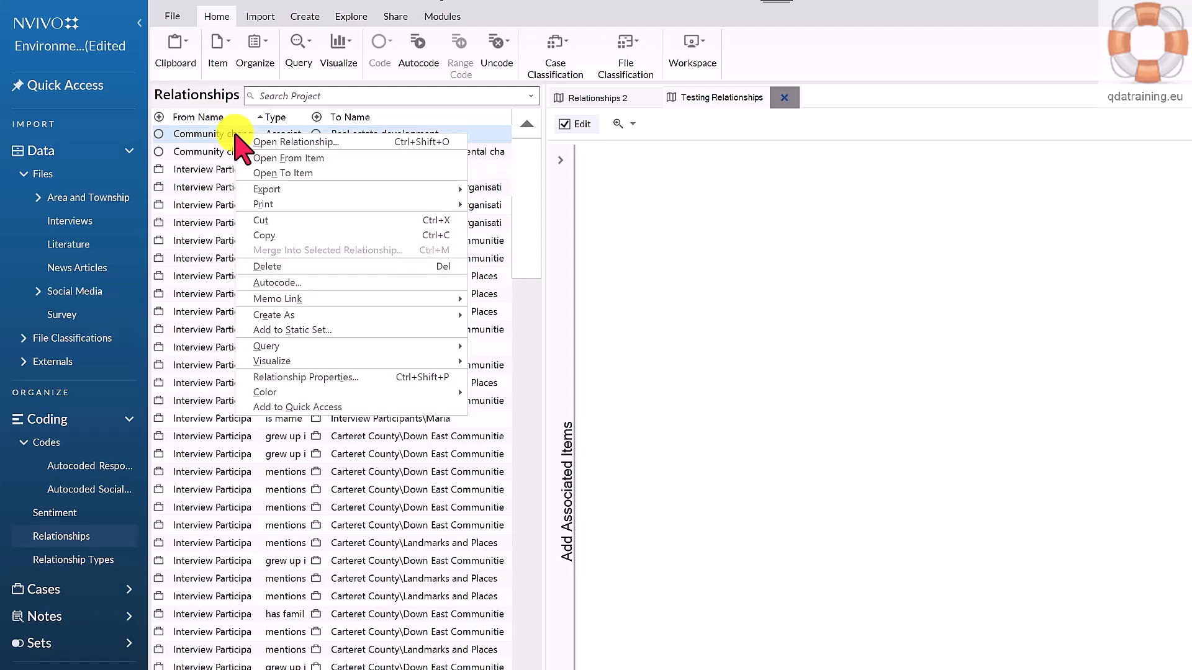
mouse_move(289, 159)
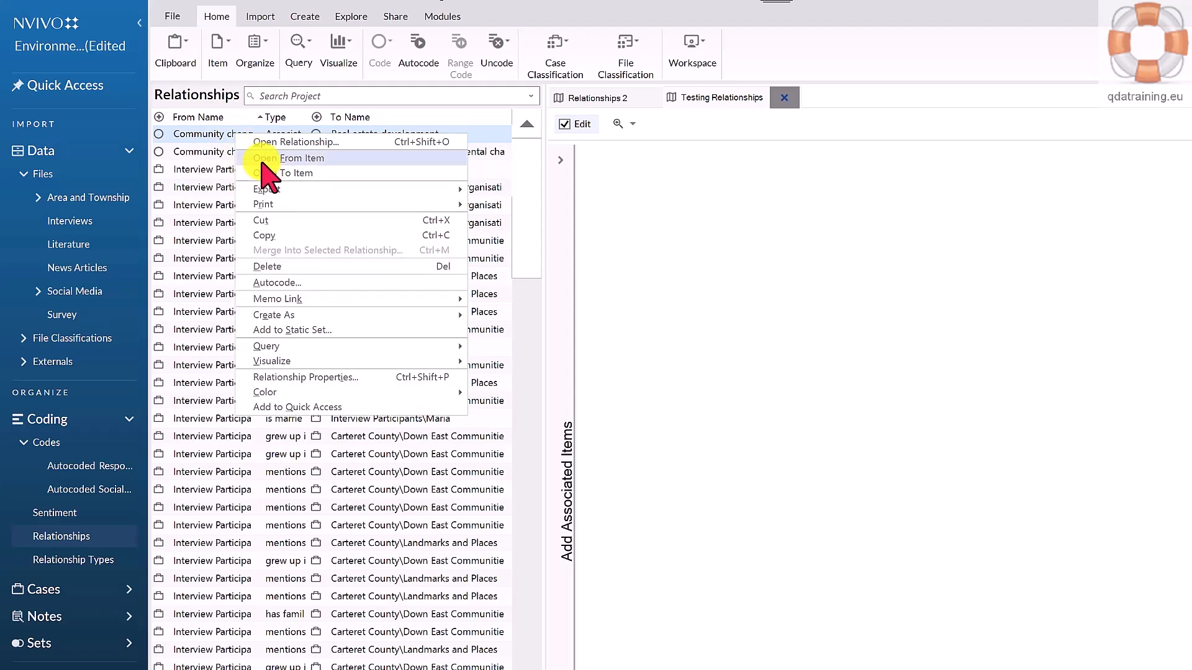
mouse_move(297, 172)
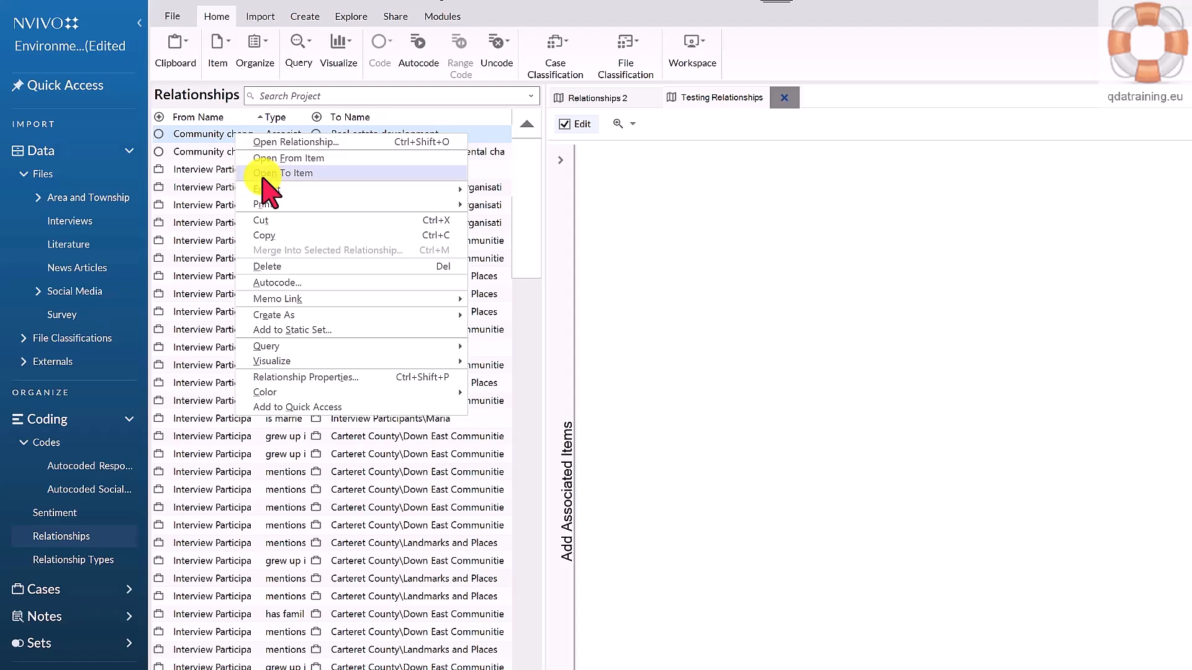
mouse_move(289, 158)
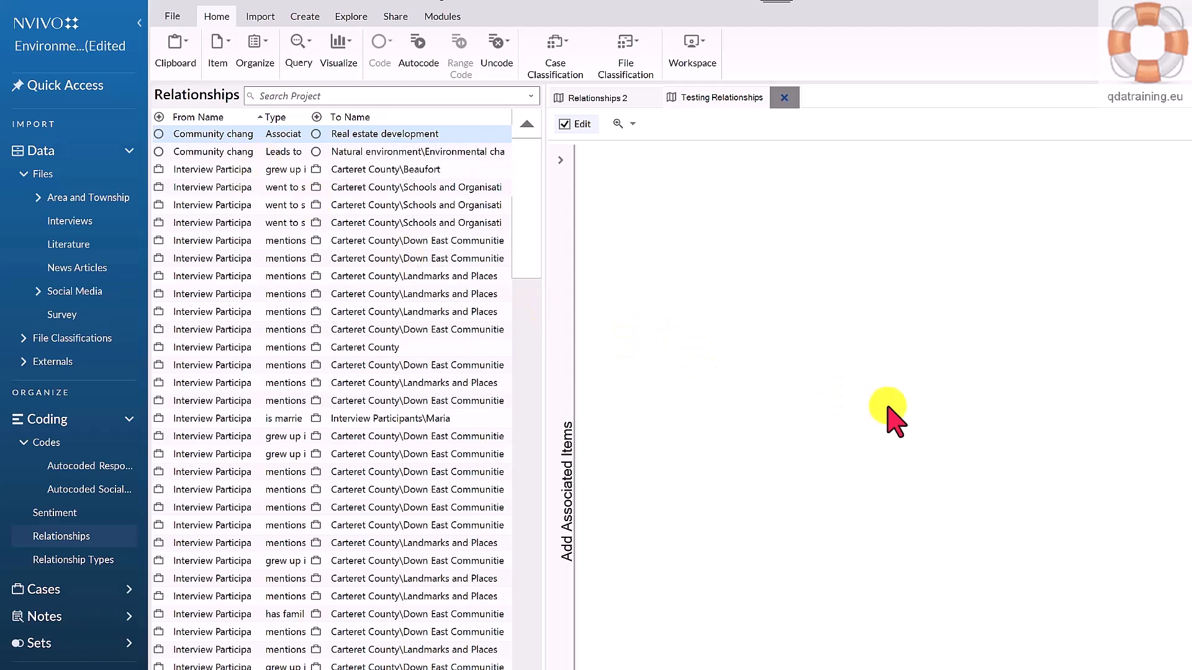
mouse_move(422, 159)
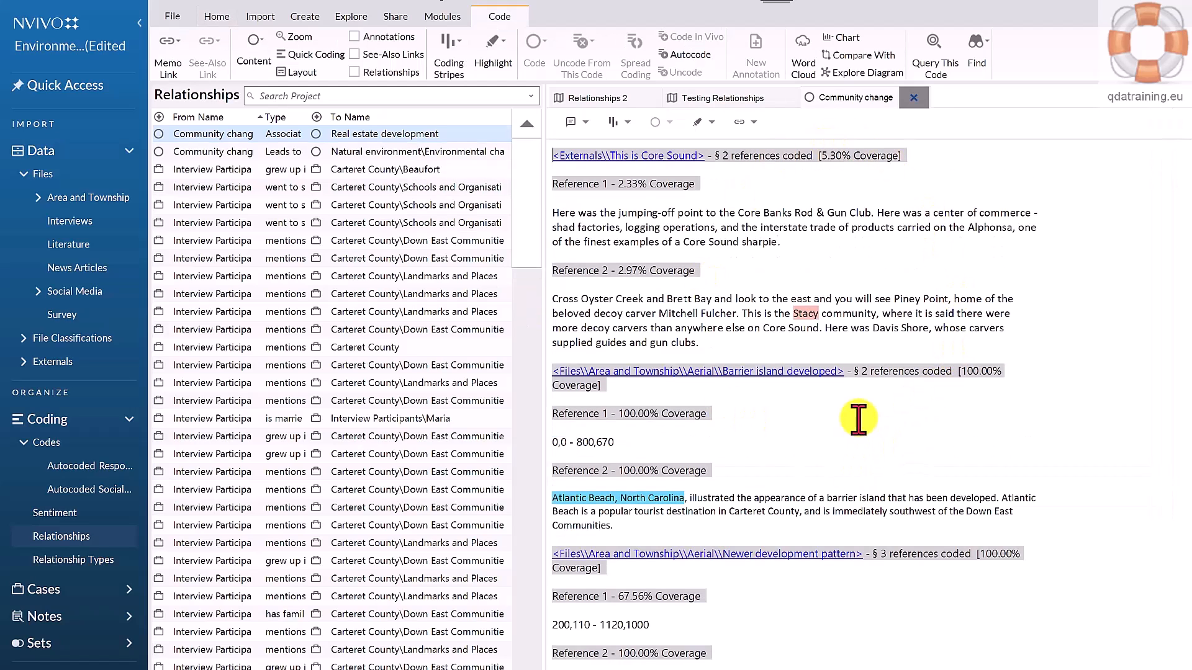
mouse_move(622, 530)
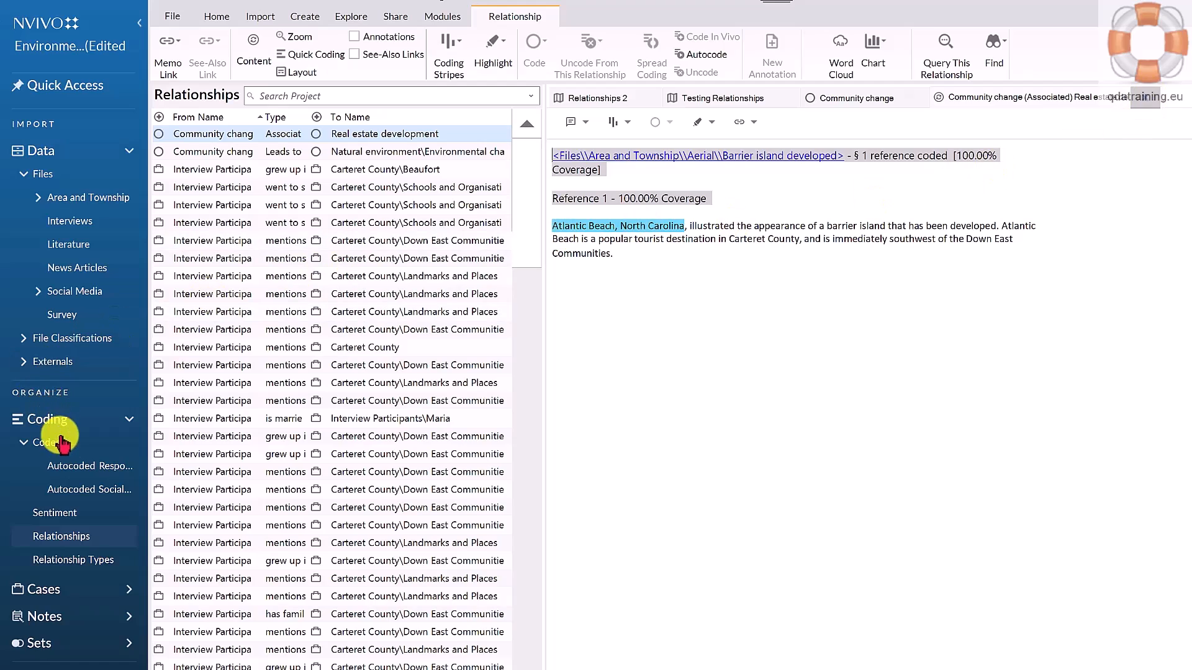
mouse_move(86, 472)
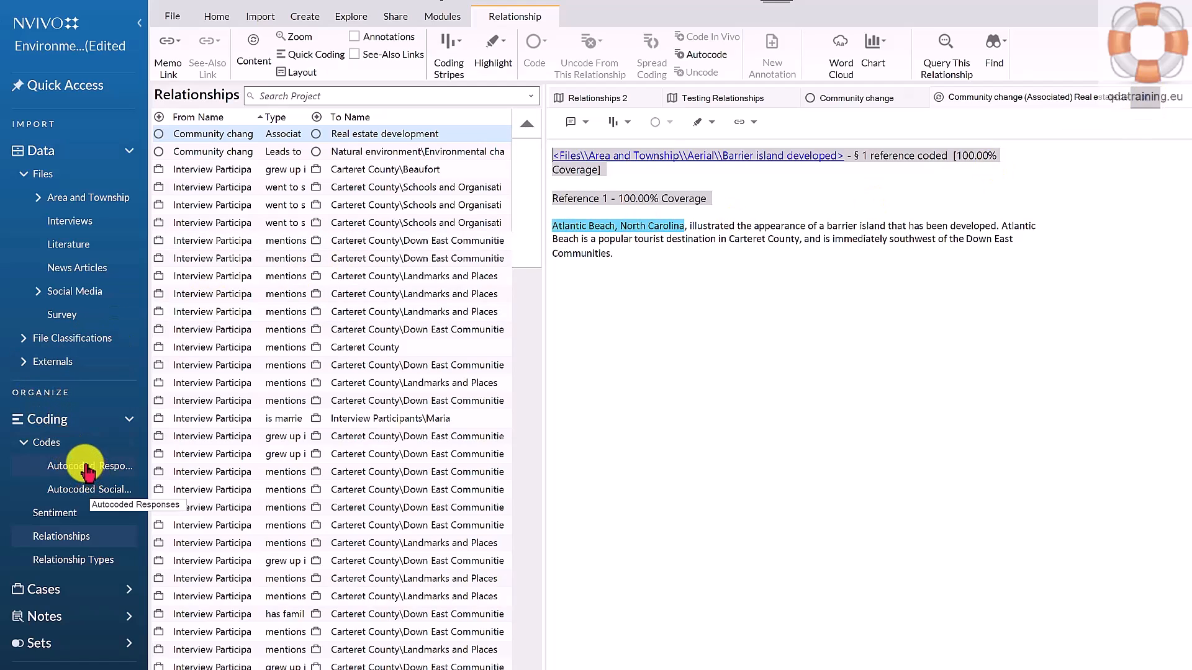
Show the Codes list in the Navigation pane
left_click(45, 443)
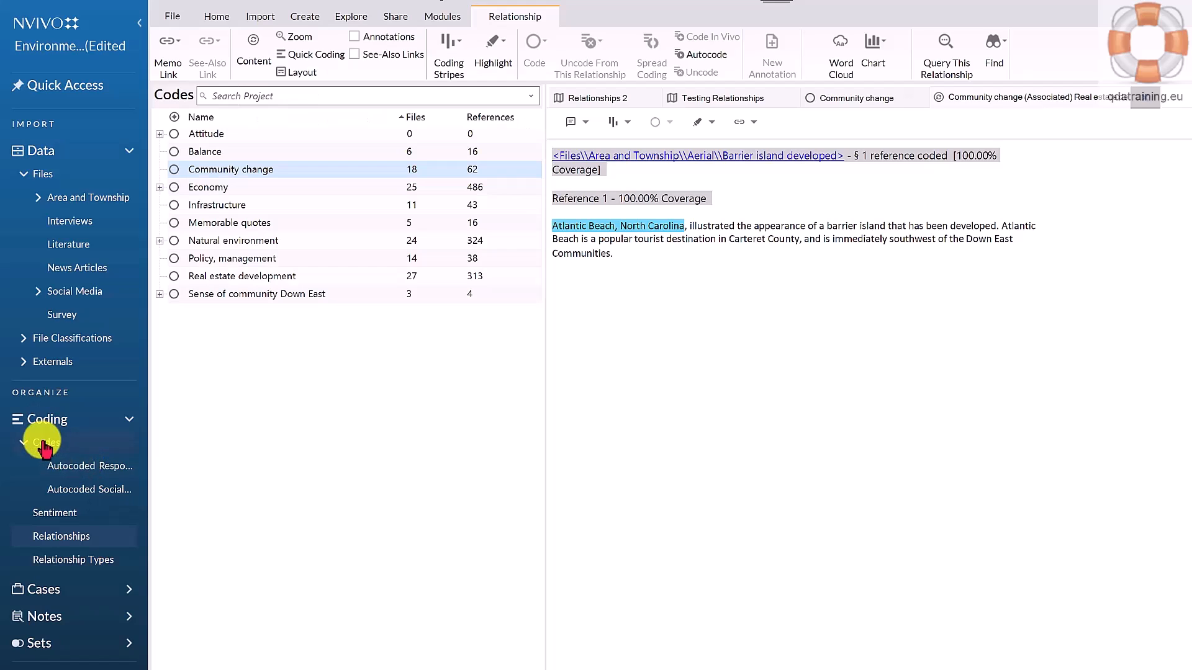
Expand Natural environment to reveal subcodes like Habitat, Landscape and Water quality
left_click(216, 16)
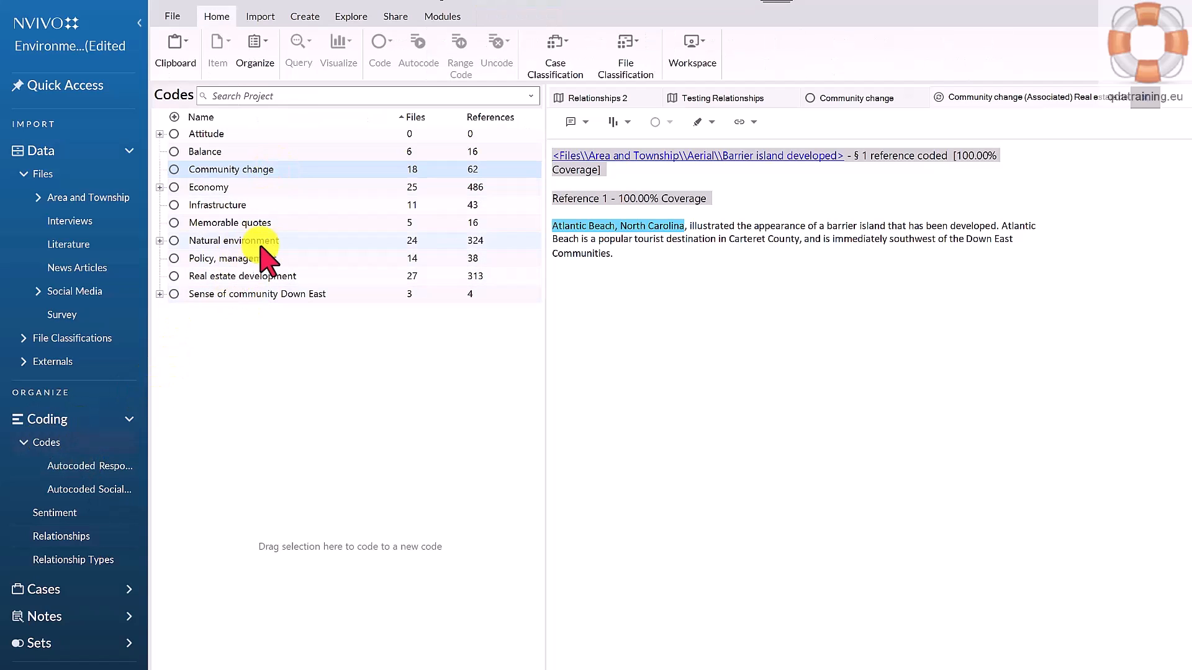
mouse_move(254, 293)
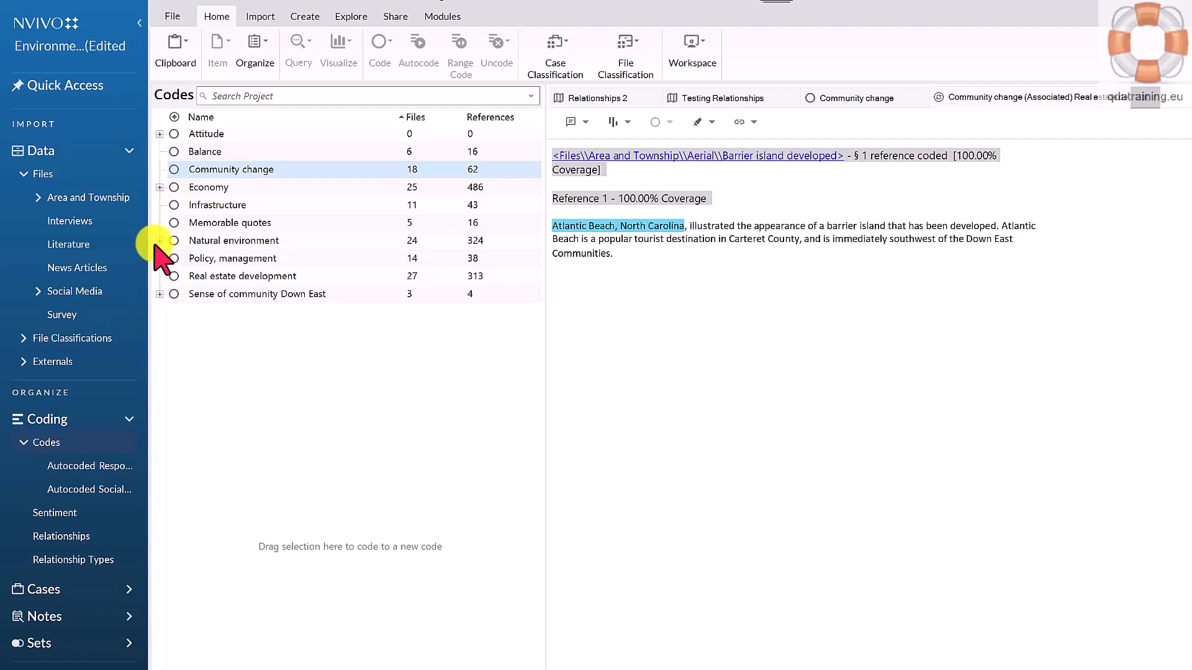
left_click(160, 240)
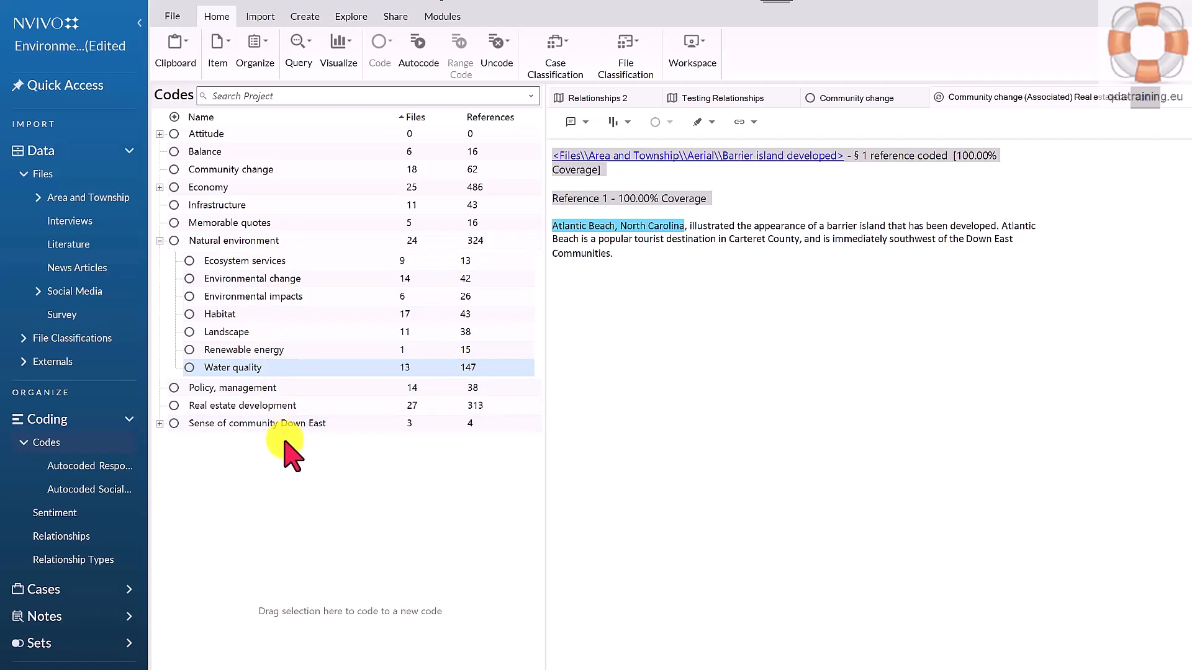
mouse_move(254, 362)
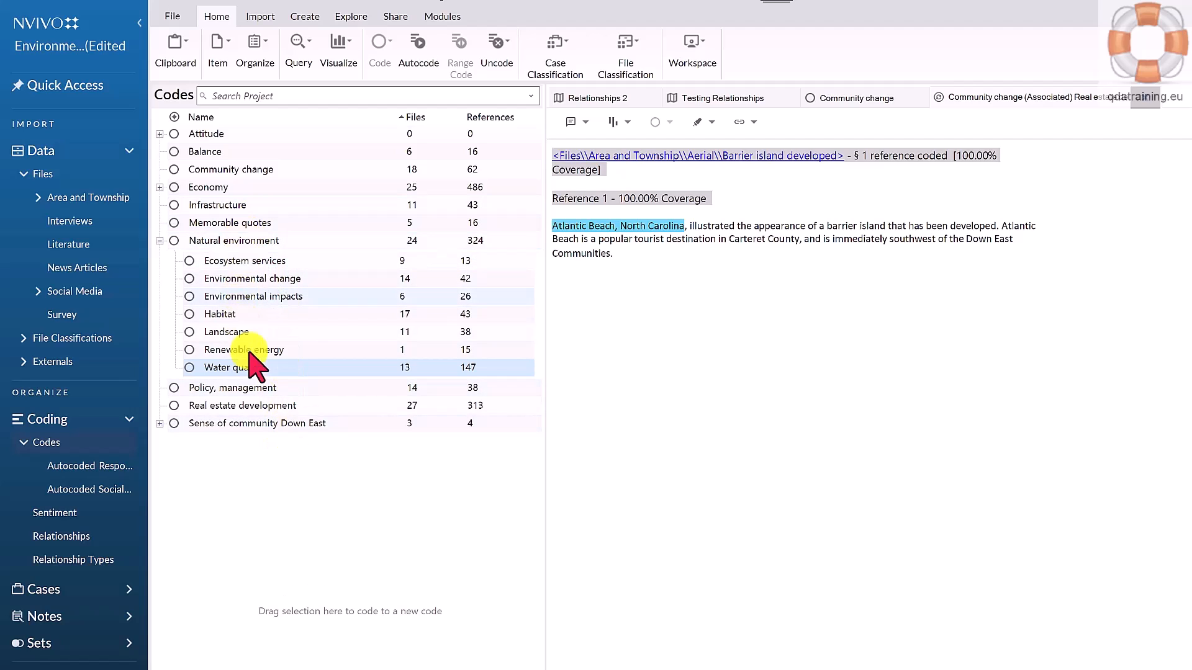
mouse_move(287, 437)
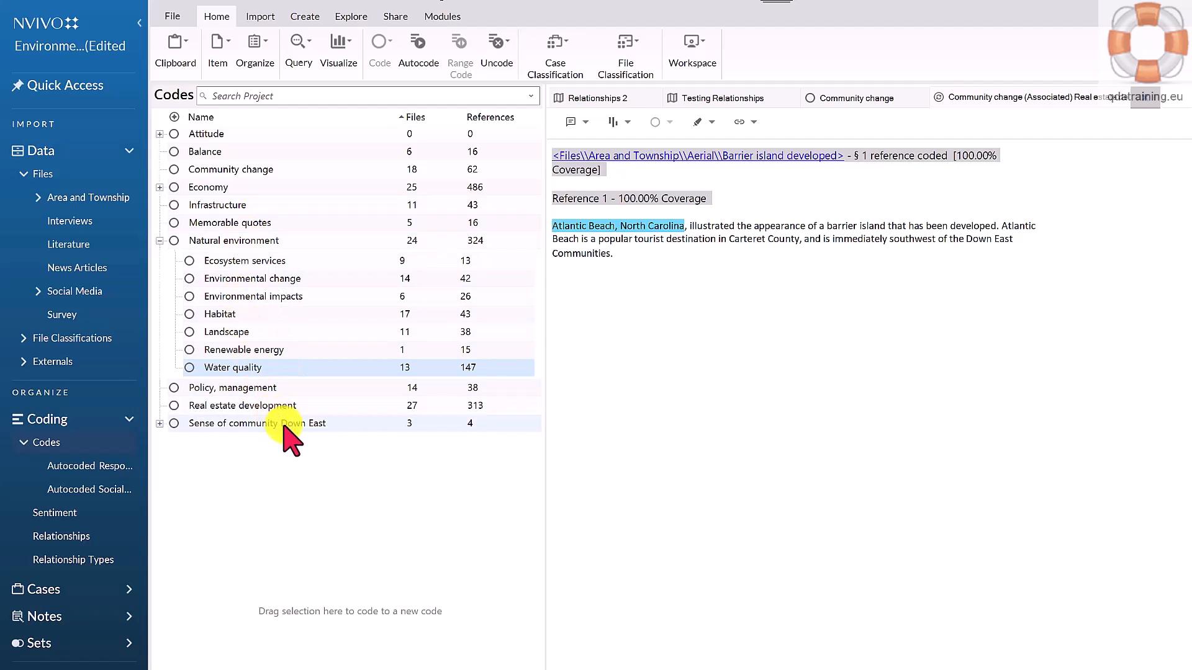
left_click(257, 423)
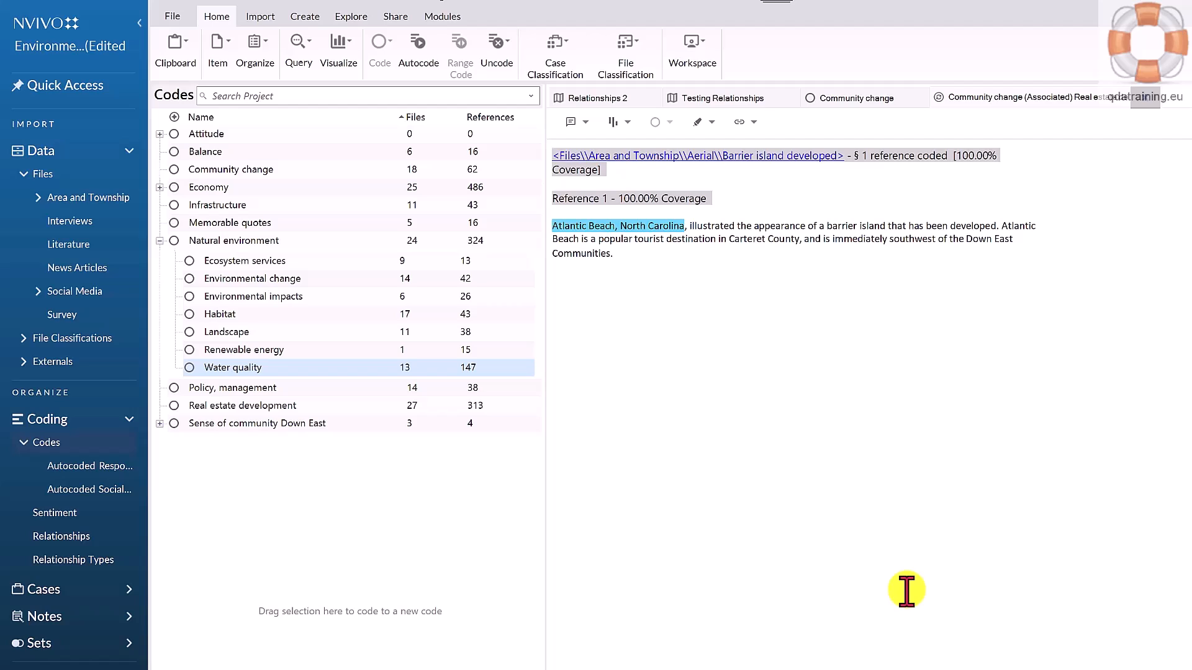
mouse_move(656, 539)
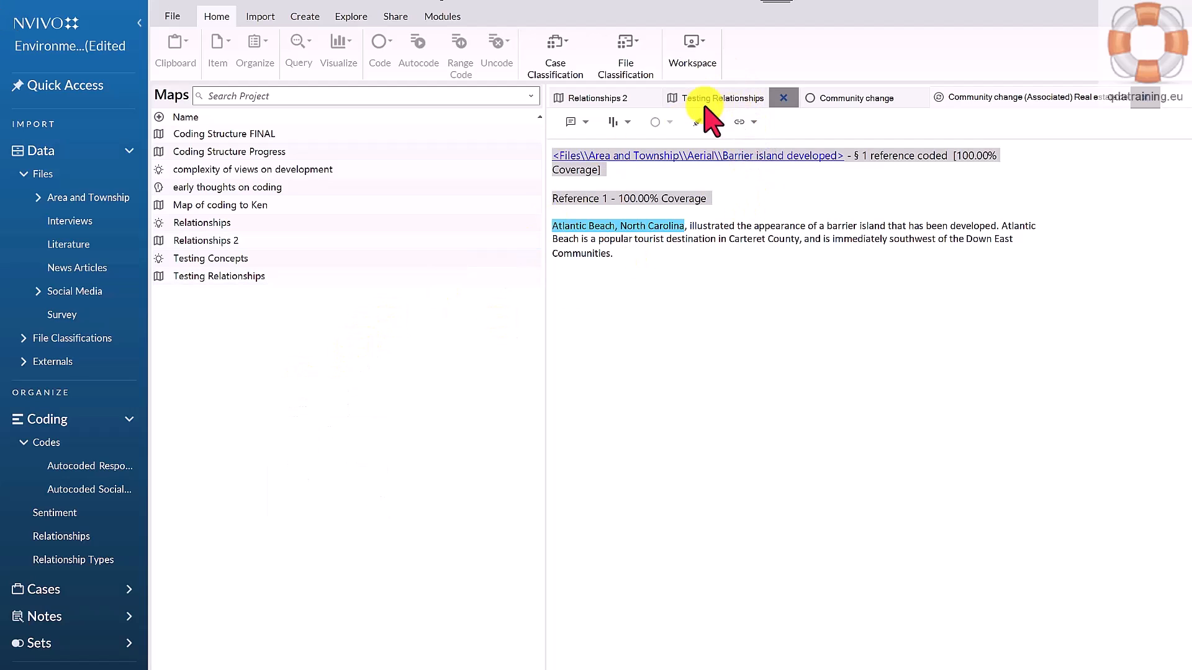
Switch to the Testing Relationships map, cancel New Project Map, and show Codes again
left_click(721, 97)
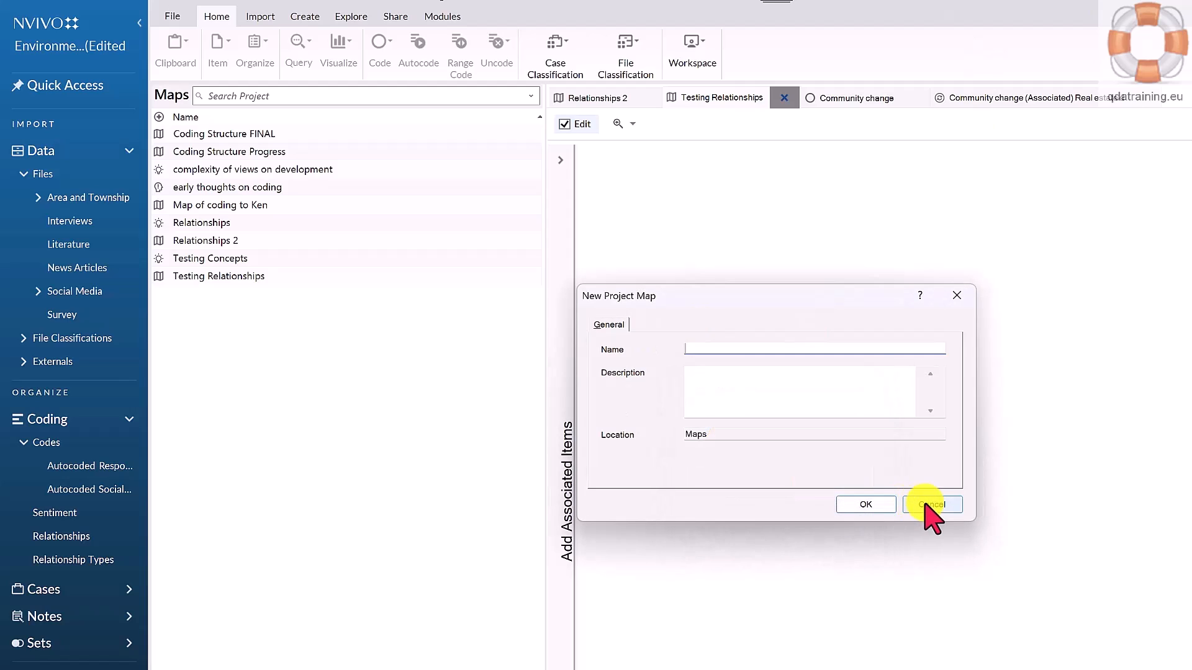
left_click(932, 504)
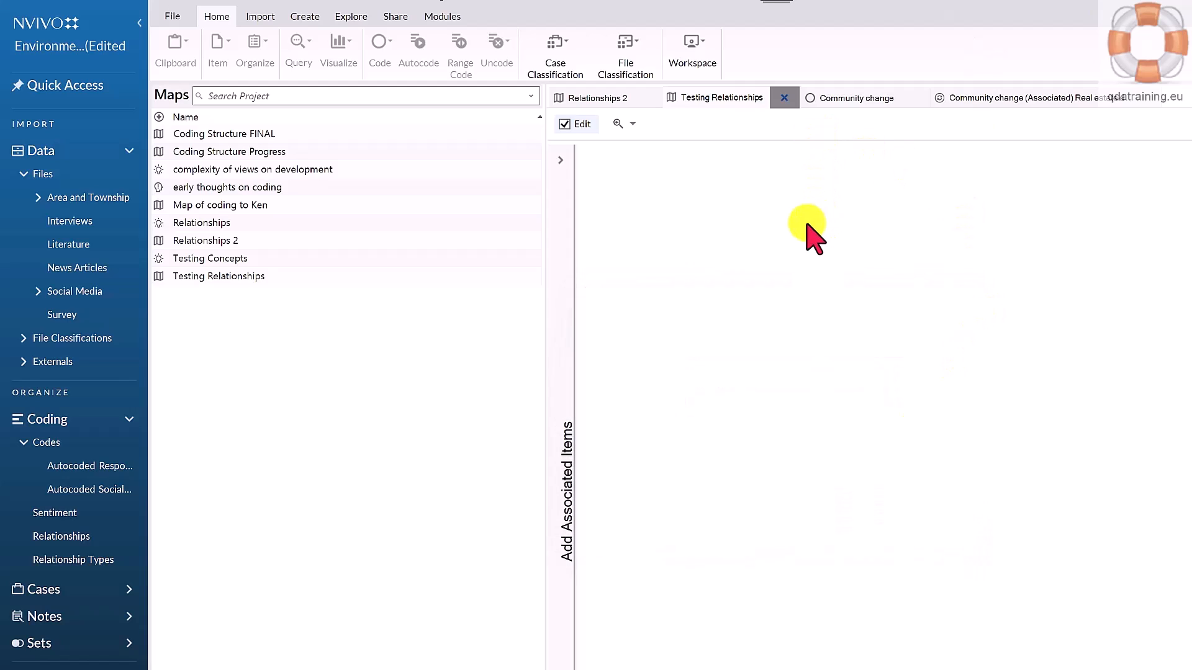
mouse_move(813, 220)
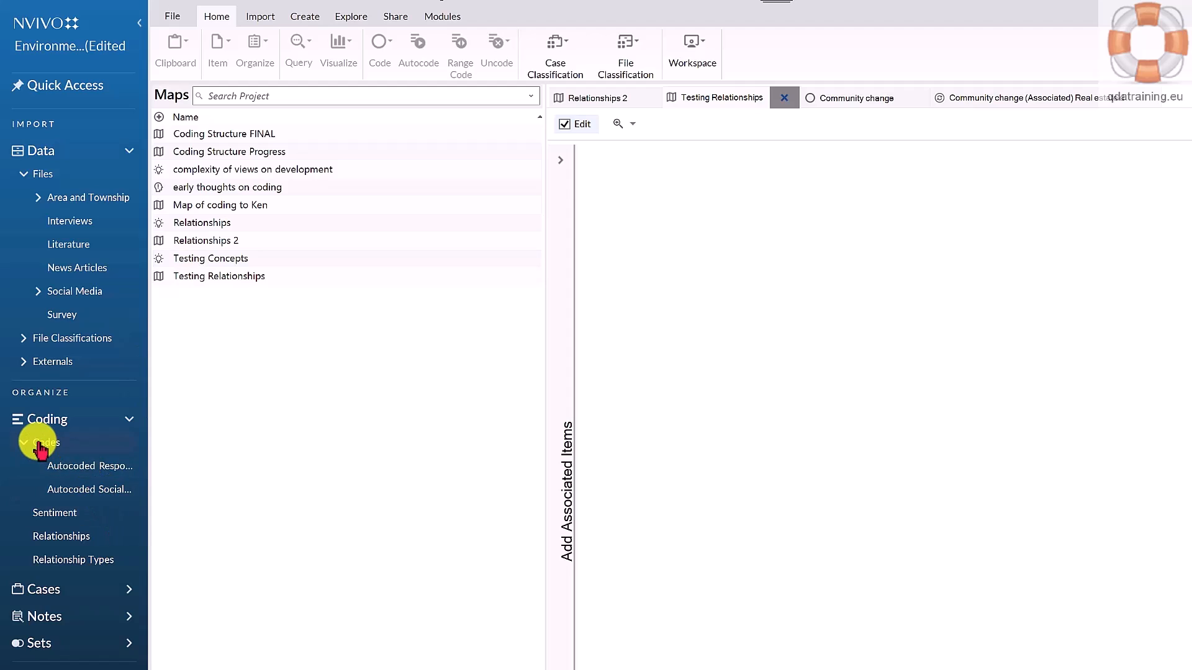
left_click(47, 443)
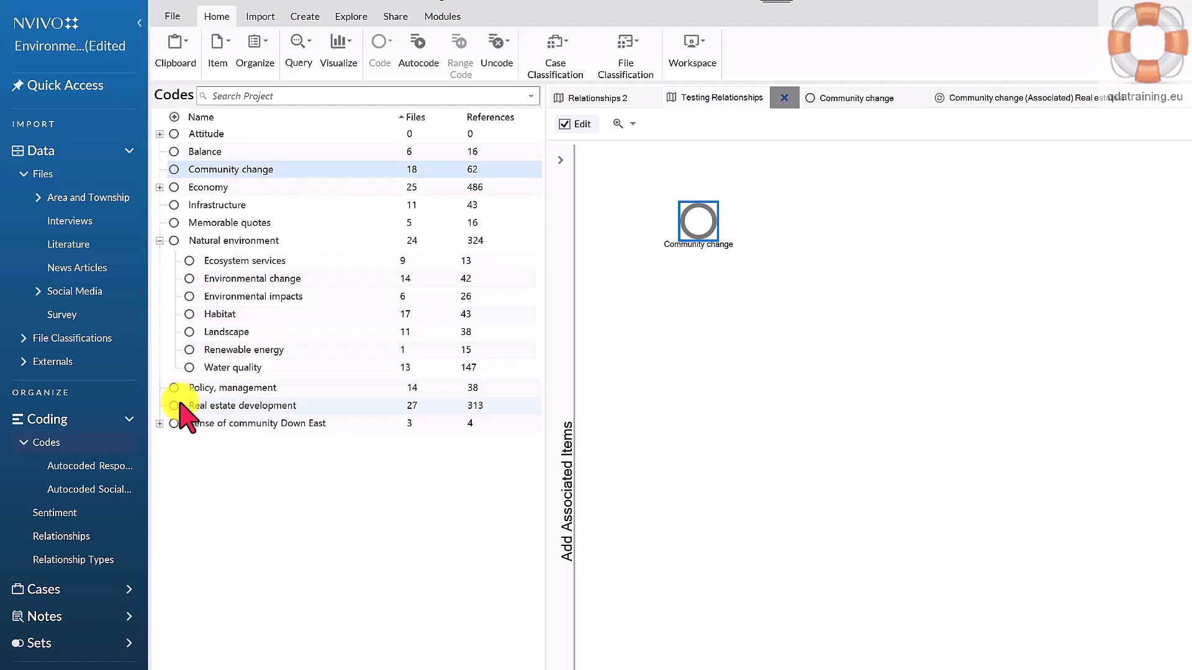
Place Real estate development on the map to the right of Community change
left_click_drag(243, 405, 1080, 334)
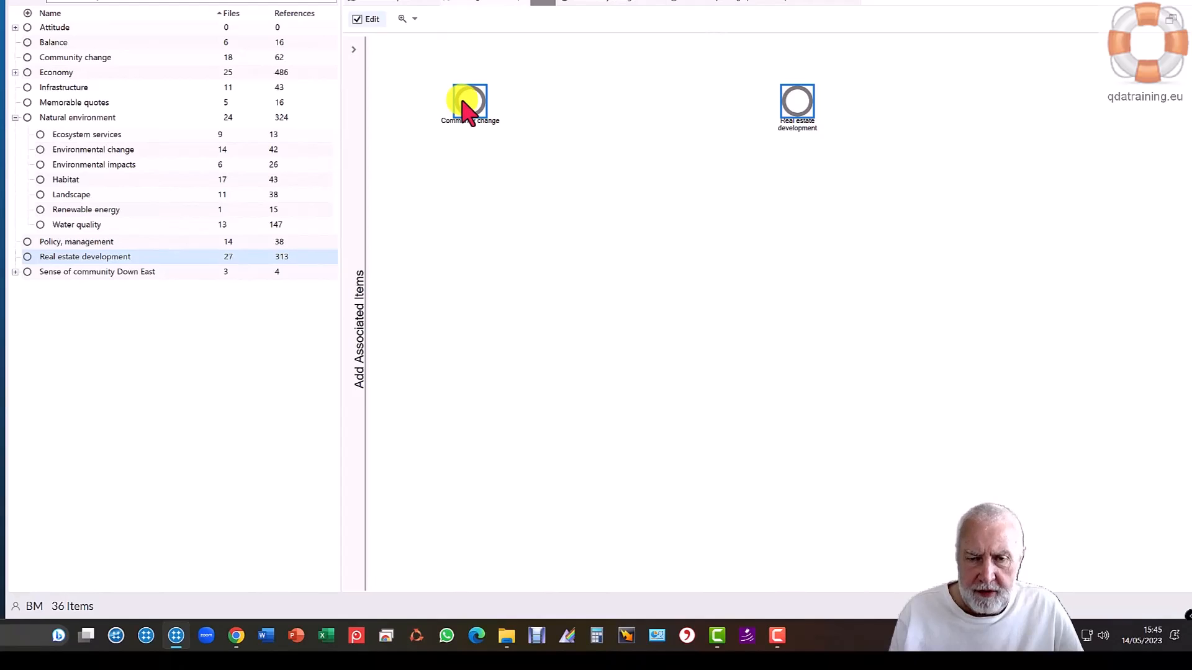
Show Community change's associated items, expanding Files coded, Interviews and Relationships, and add the relationship
right_click(469, 103)
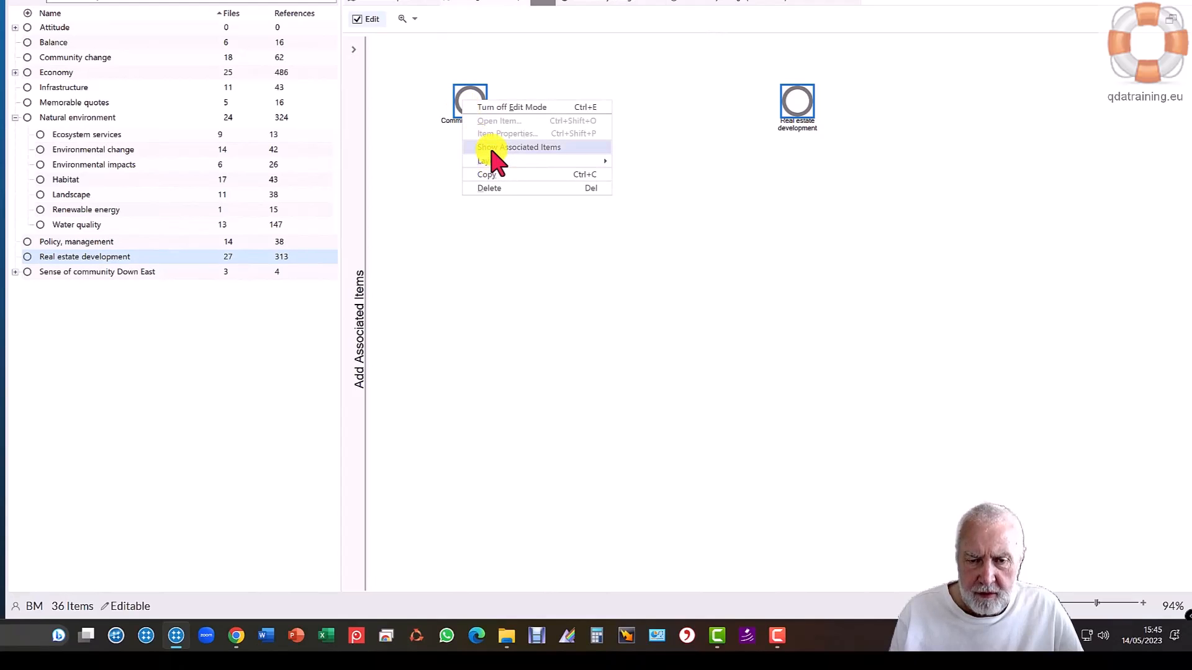
left_click(519, 146)
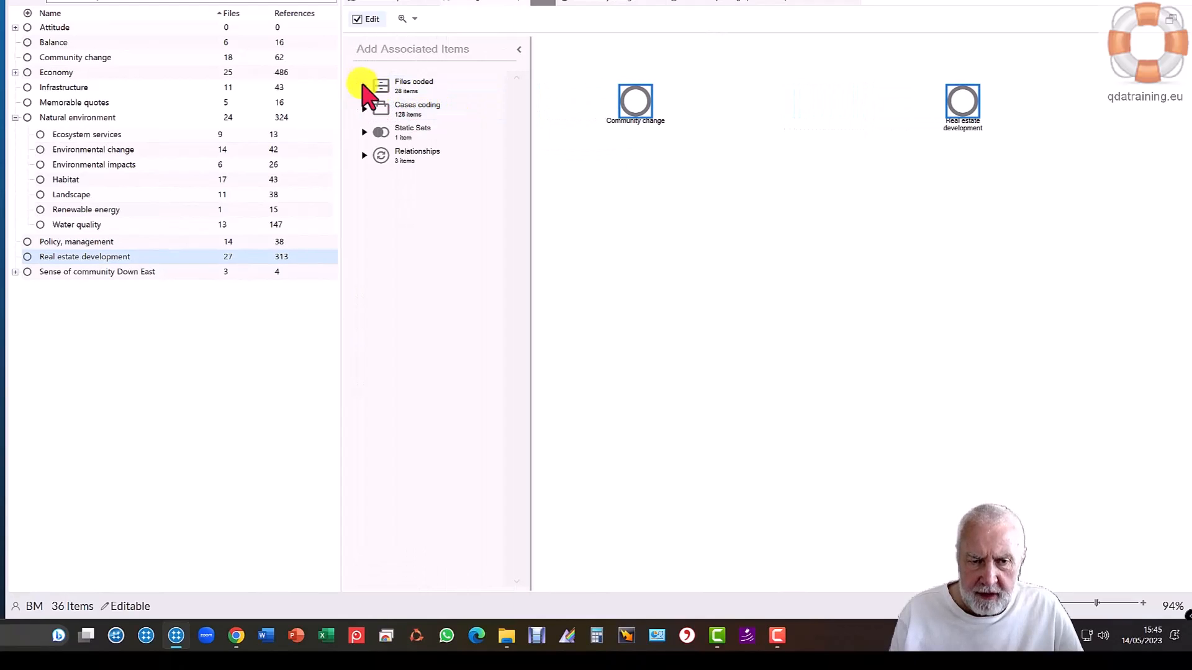
left_click(364, 84)
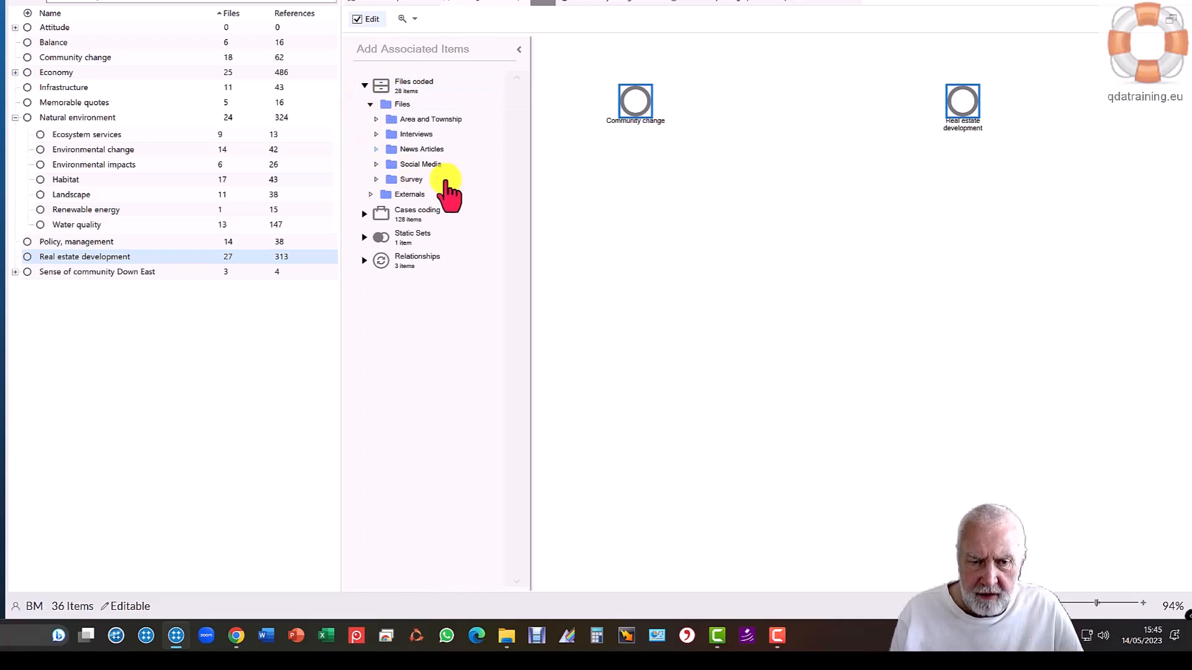
left_click(376, 134)
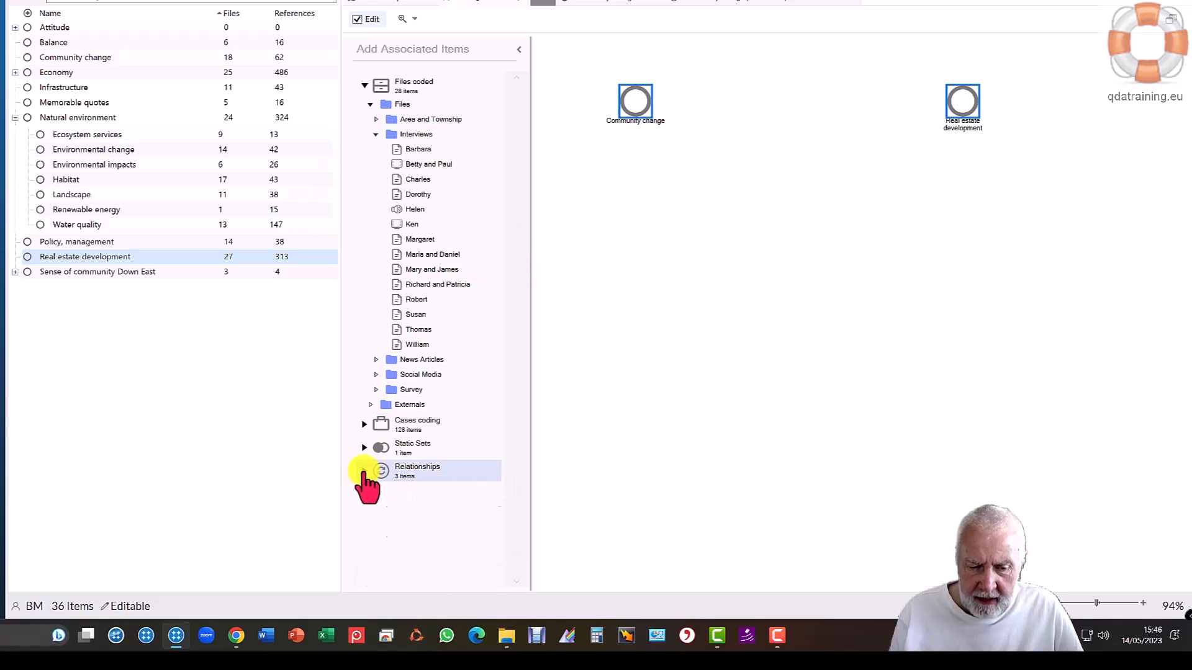
left_click(365, 467)
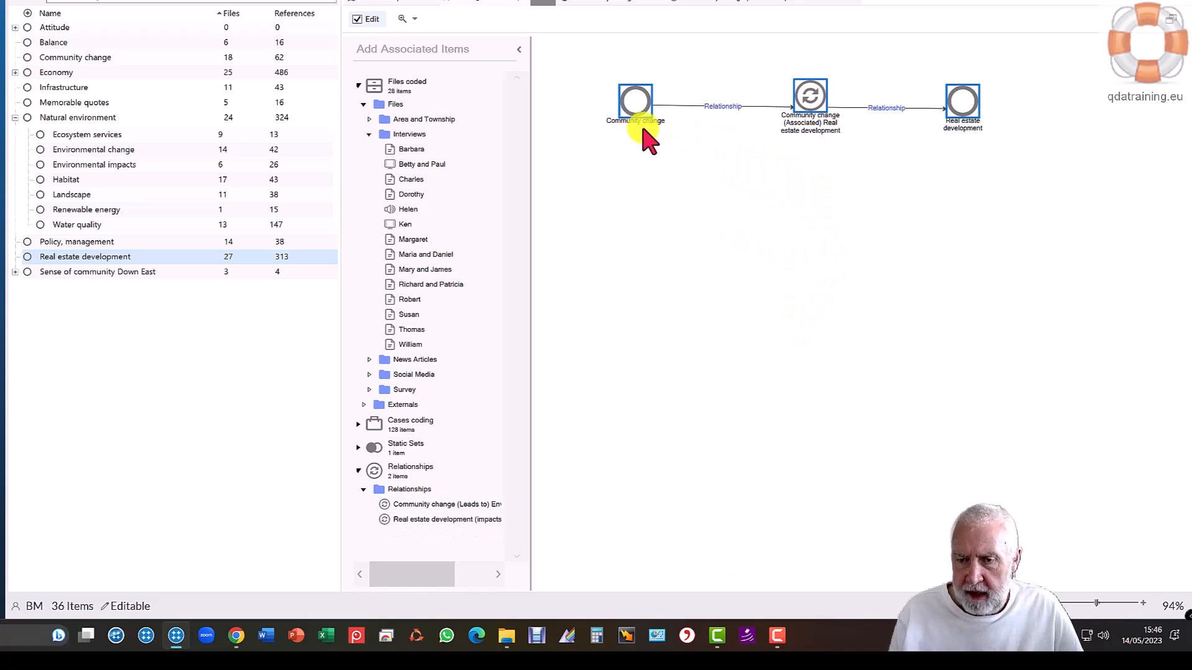
mouse_move(851, 118)
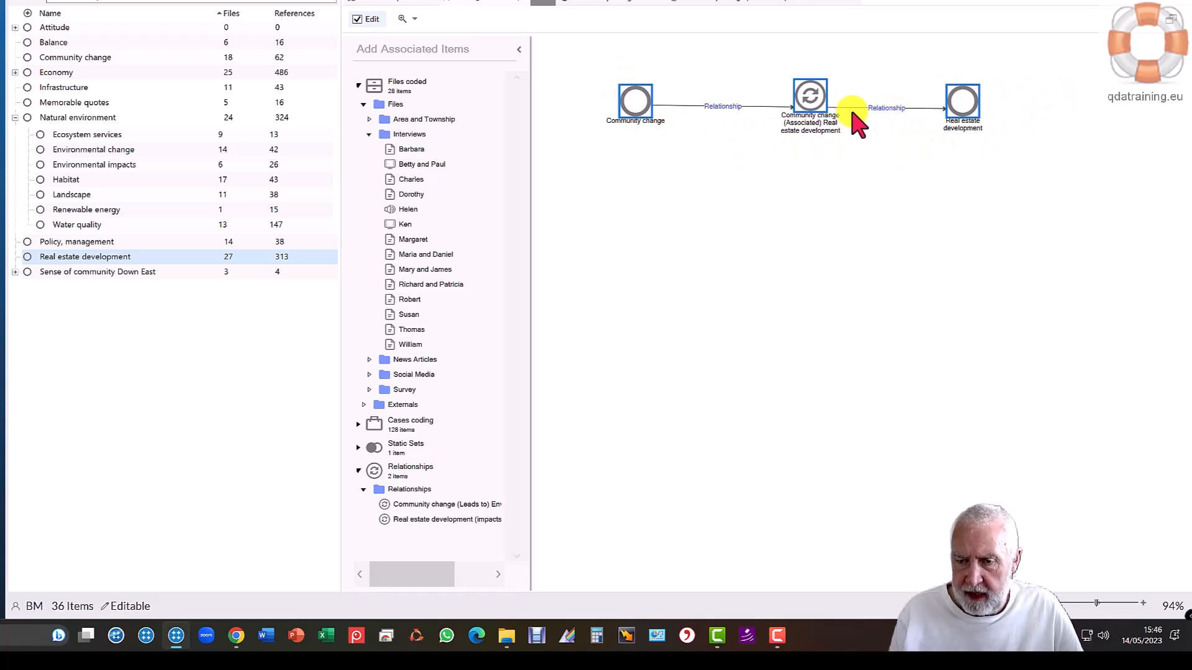
mouse_move(920, 110)
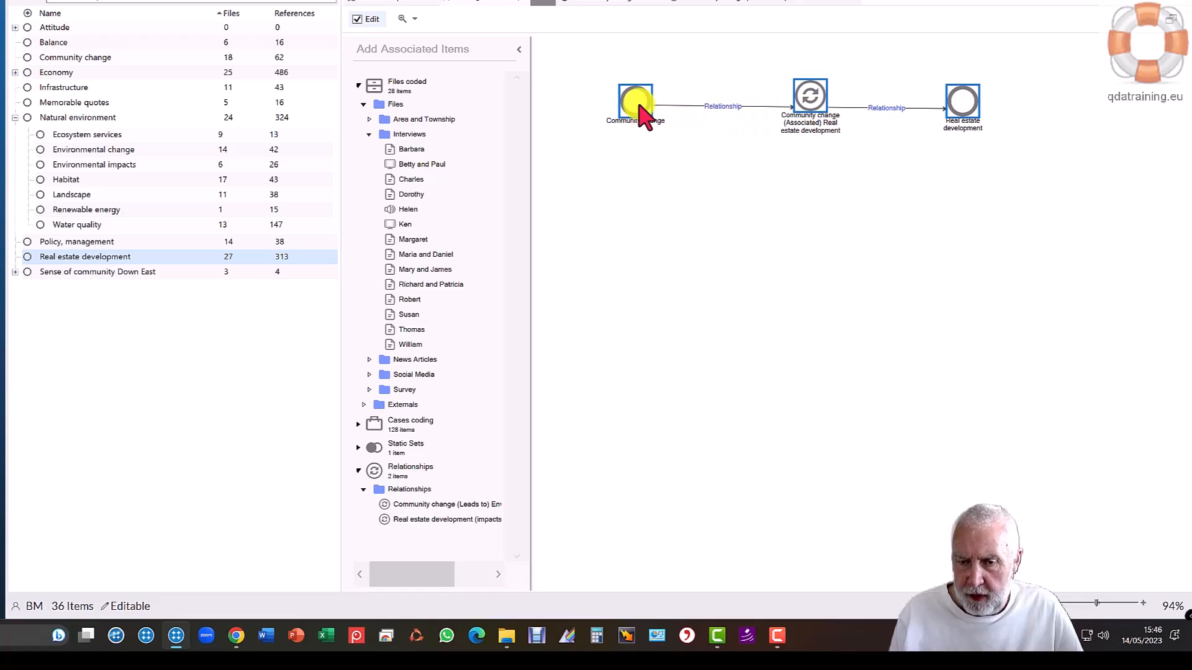
left_click(809, 102)
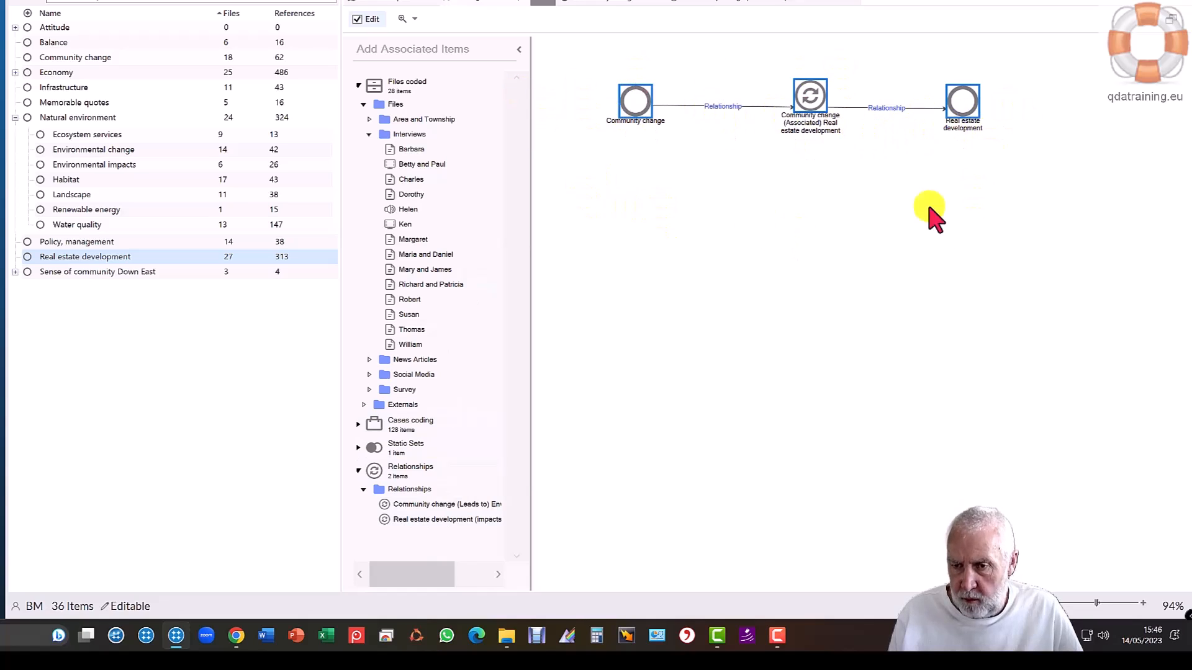
mouse_move(905, 331)
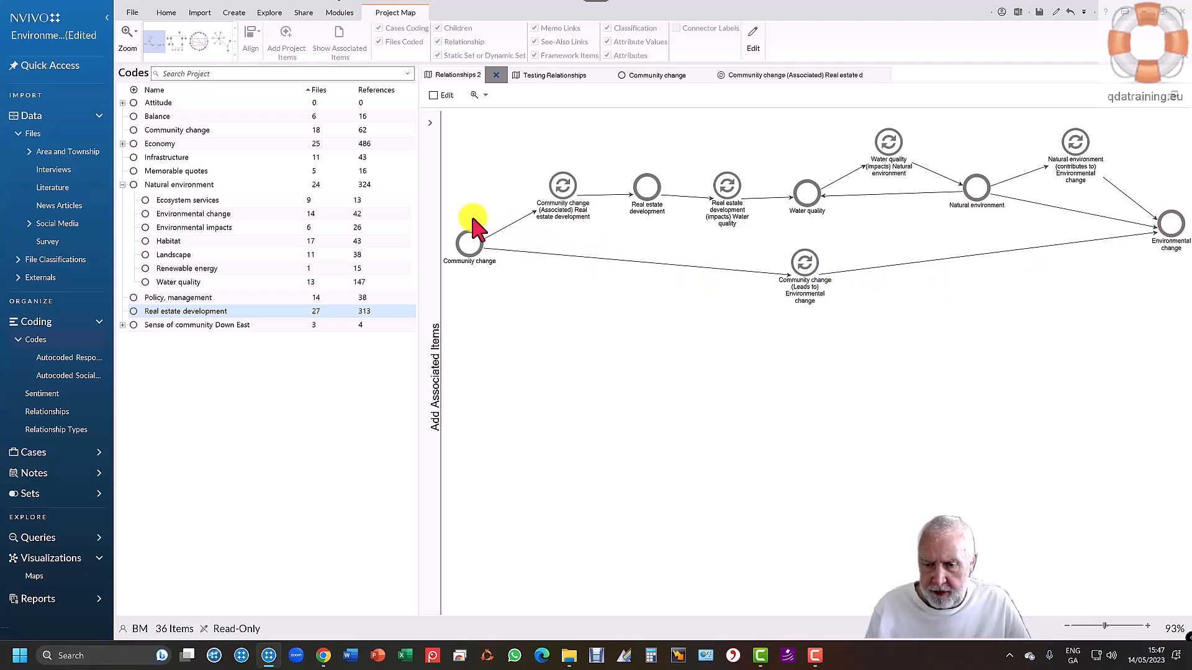
mouse_move(1175, 231)
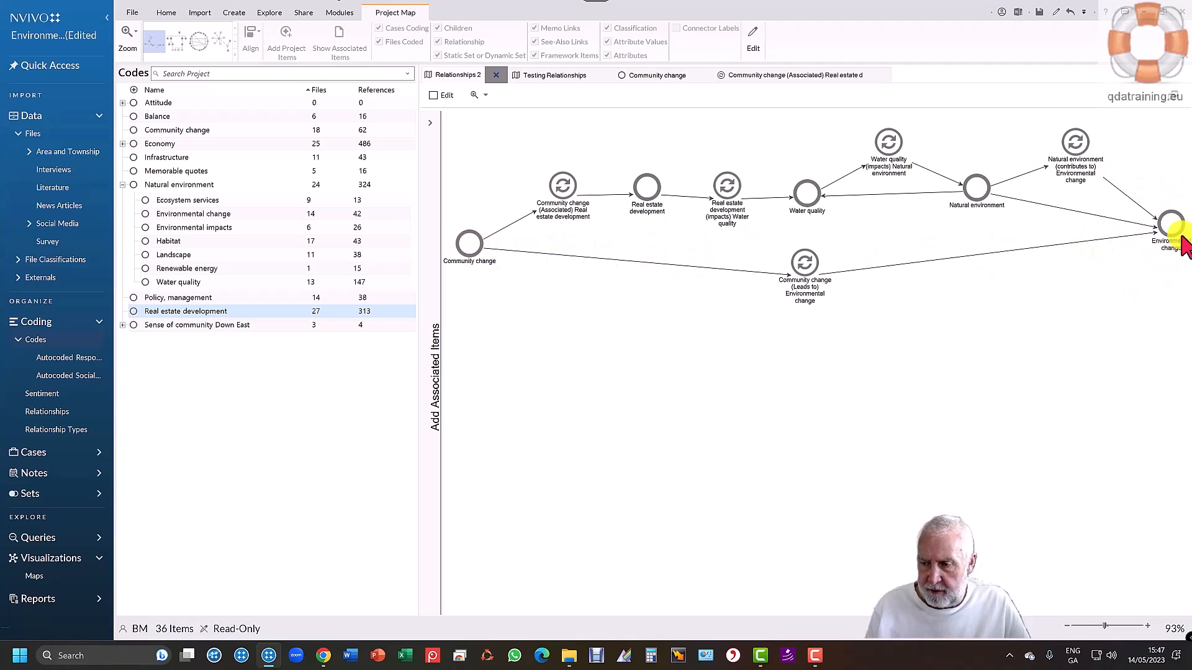
mouse_move(742, 217)
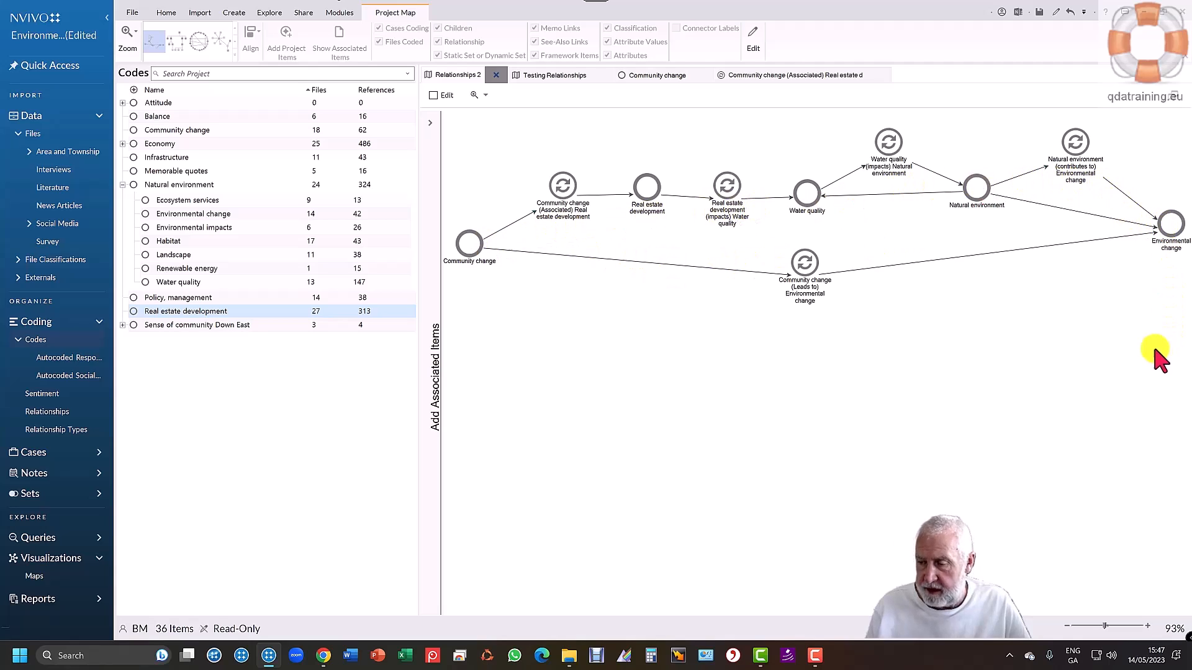
mouse_move(1117, 339)
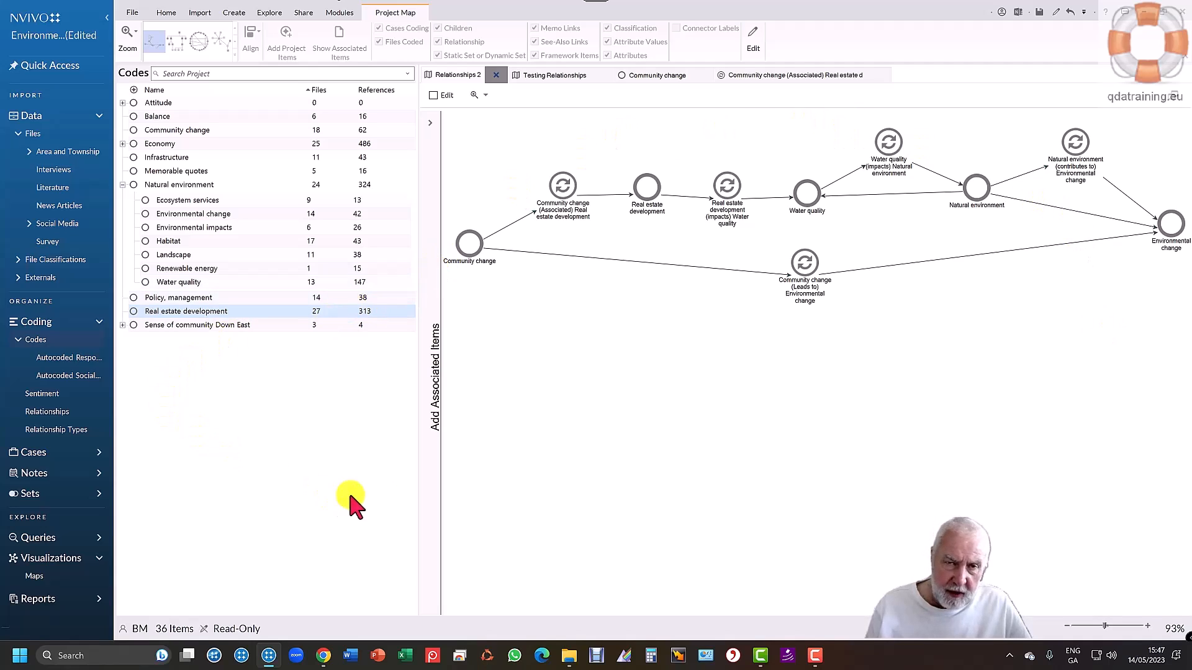
mouse_move(558, 467)
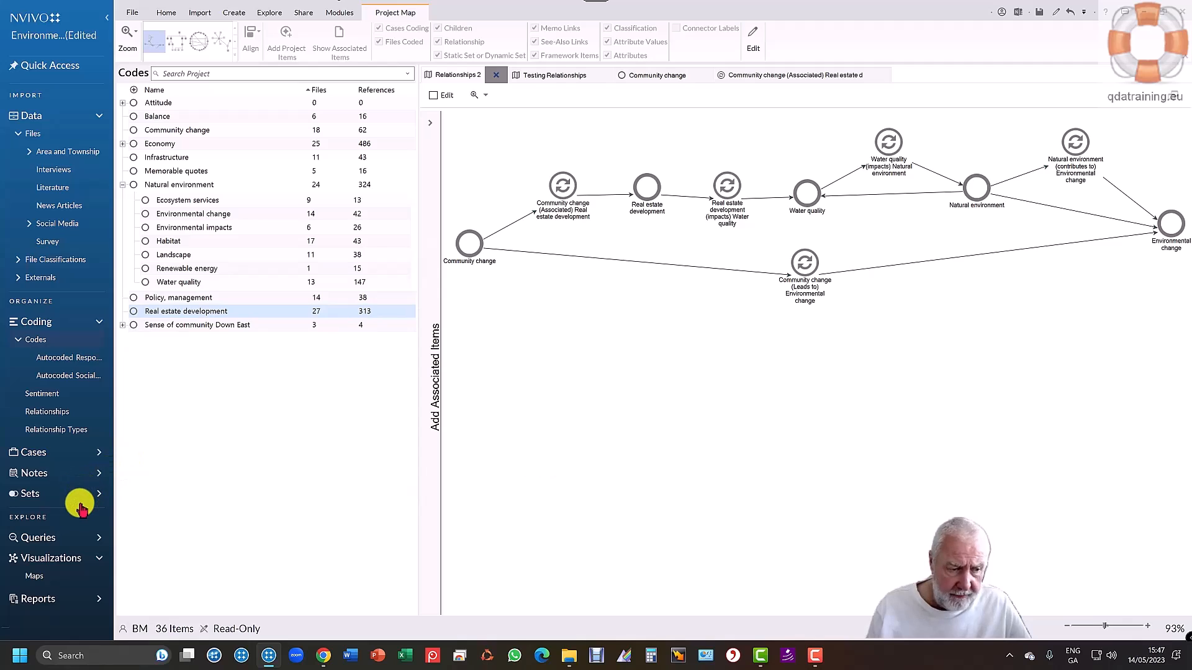
List the saved maps, view the new map options, and select Testing Concepts
left_click(34, 576)
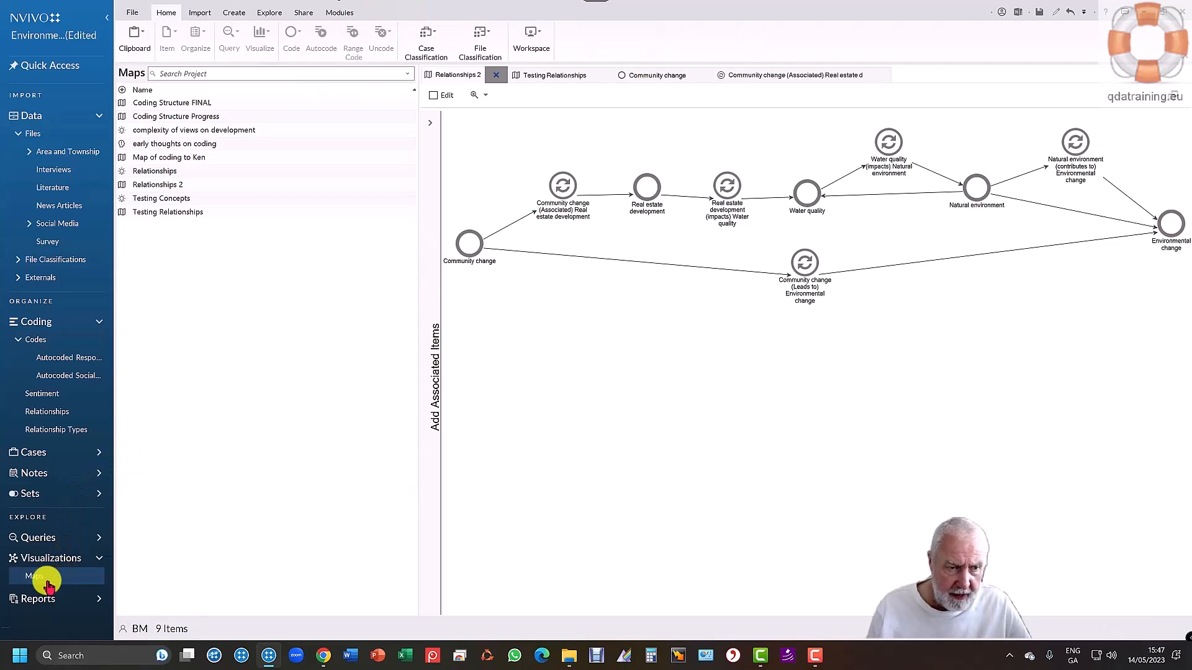
left_click(167, 211)
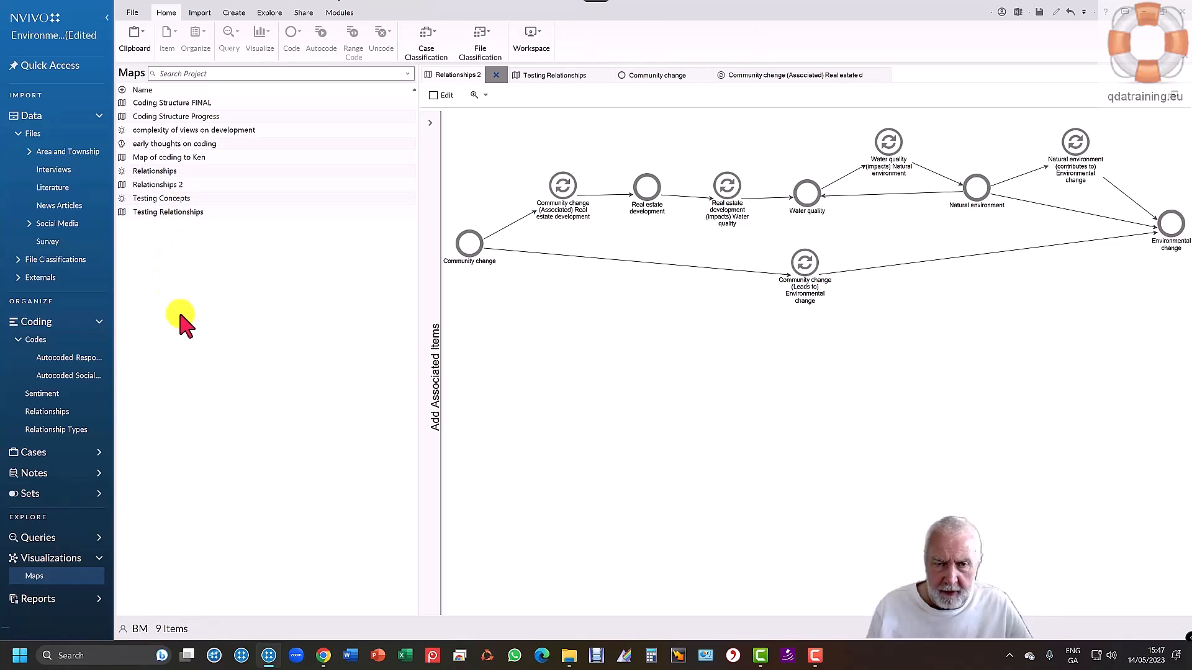
mouse_move(1159, 274)
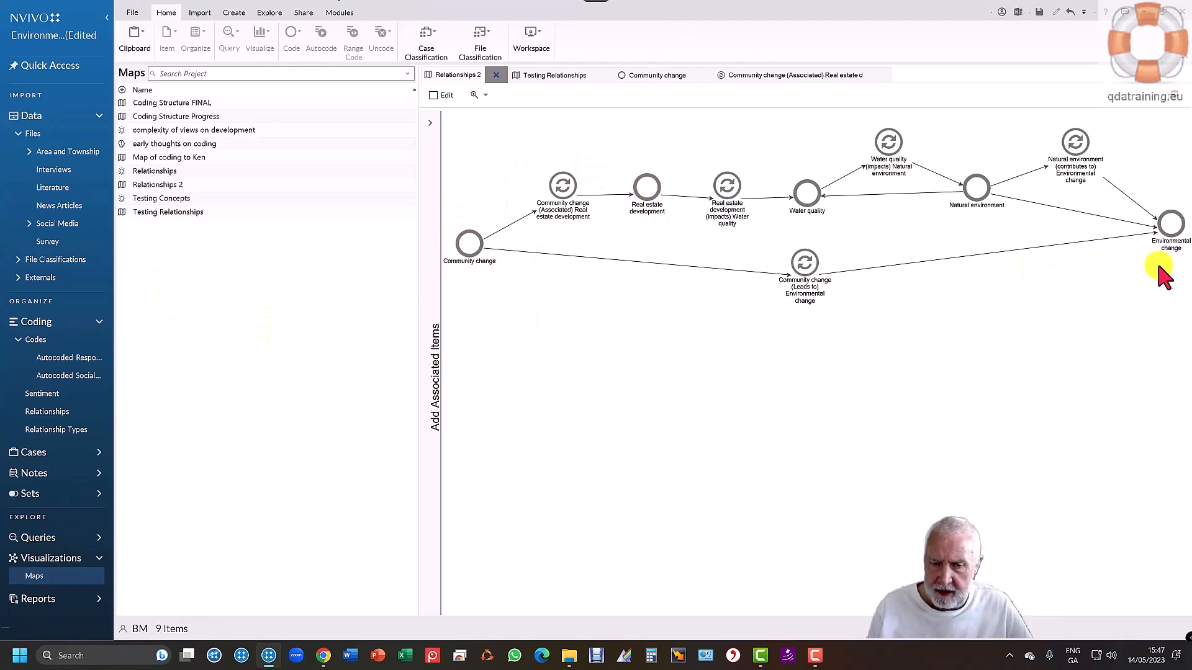
mouse_move(349, 292)
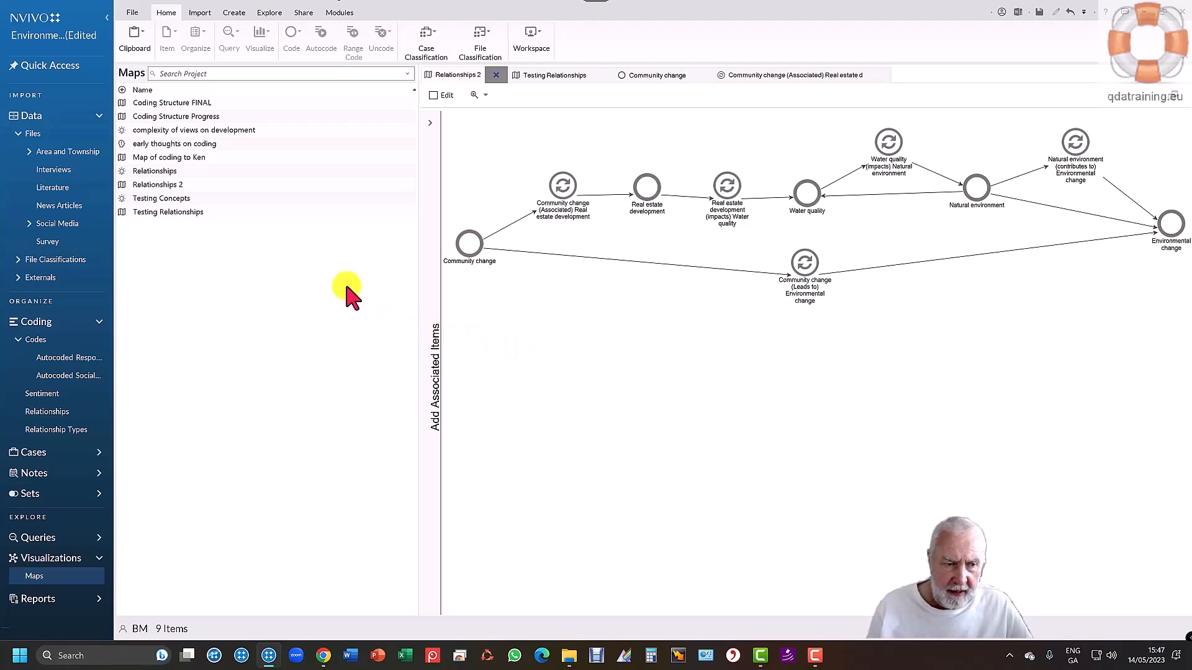
right_click(345, 292)
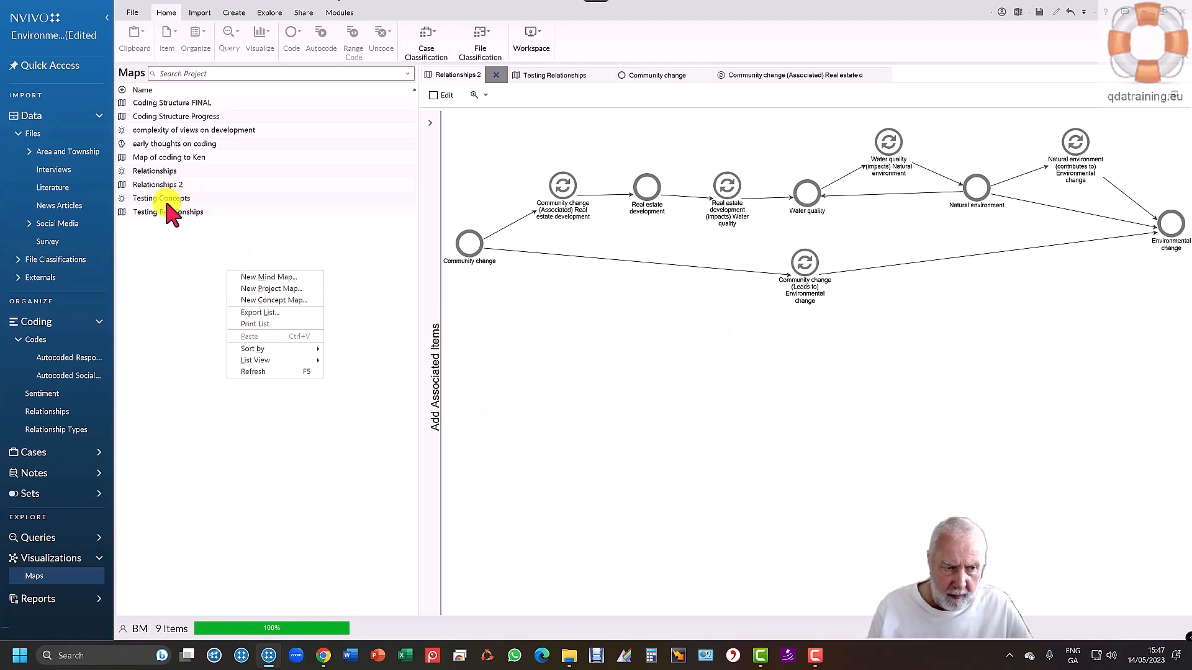
left_click(159, 199)
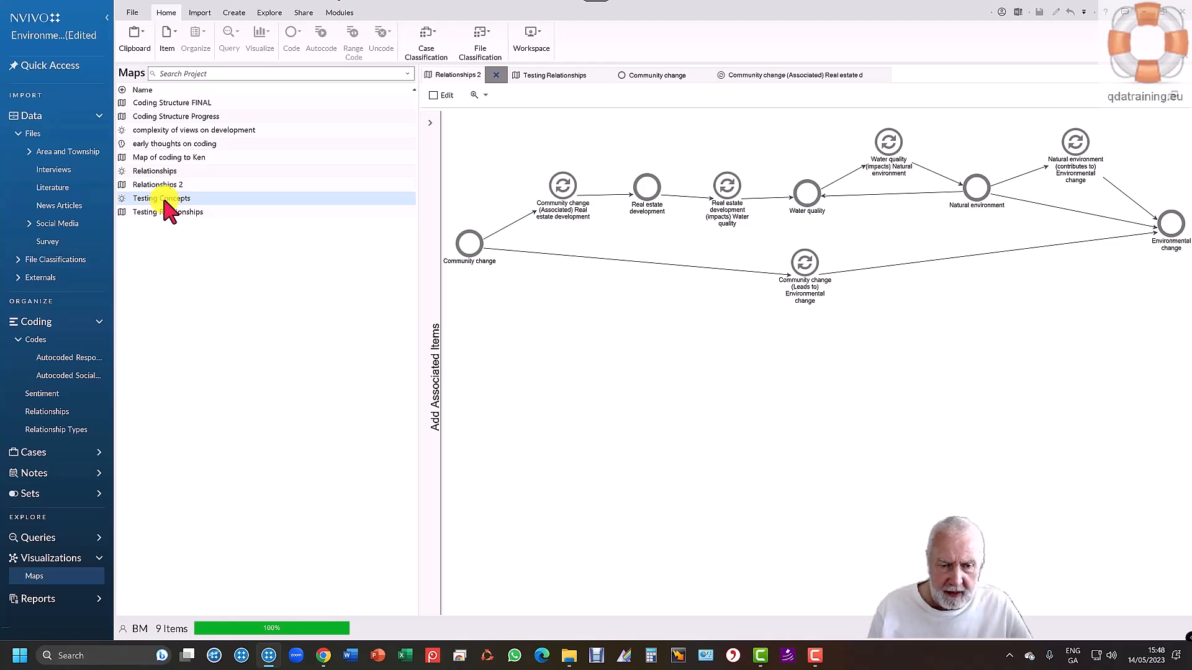
Open the Testing Concepts concept map
double_click(161, 197)
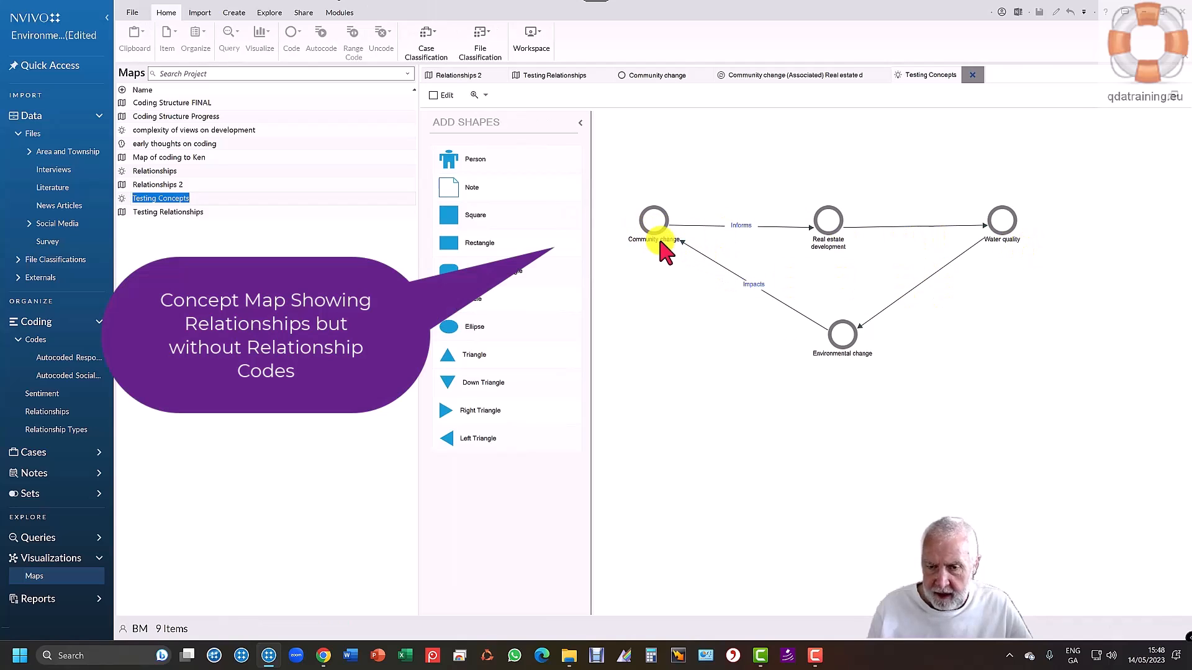
mouse_move(961, 244)
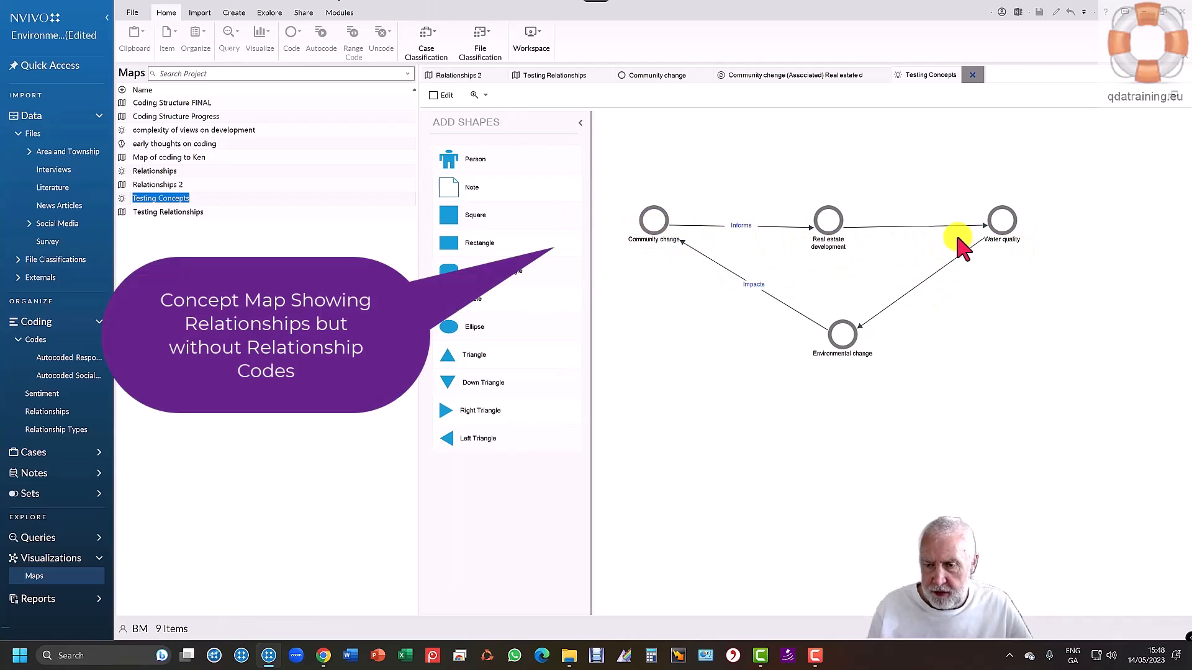
mouse_move(650, 163)
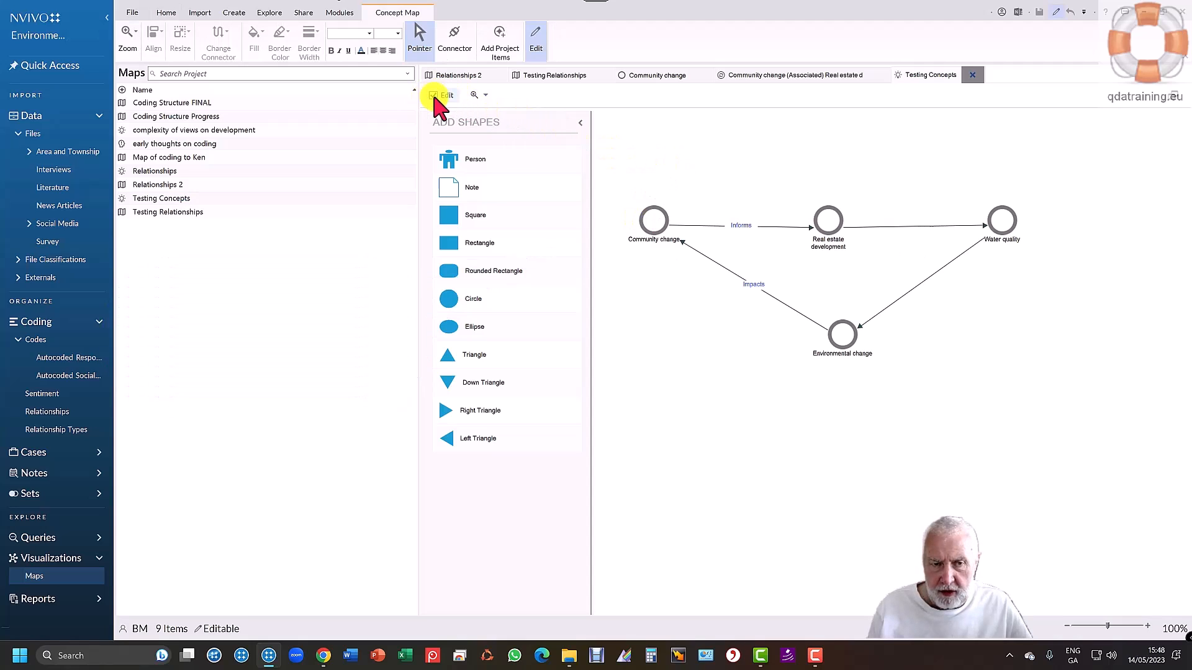
mouse_move(500, 37)
type("Leads to")
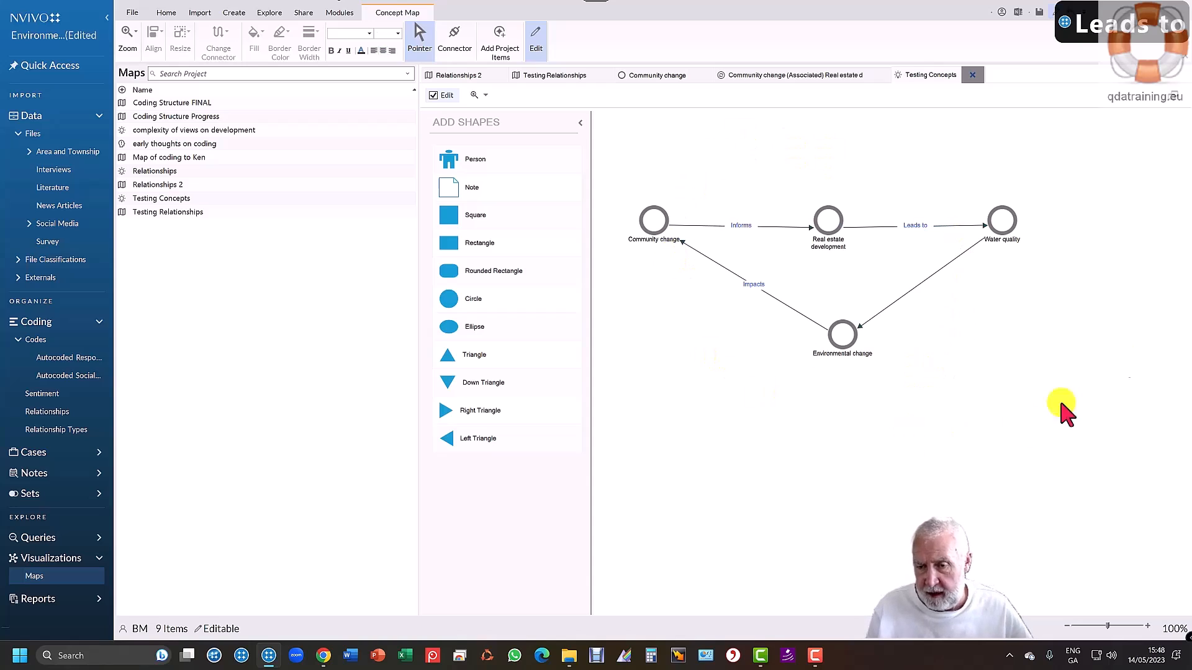
mouse_move(932, 507)
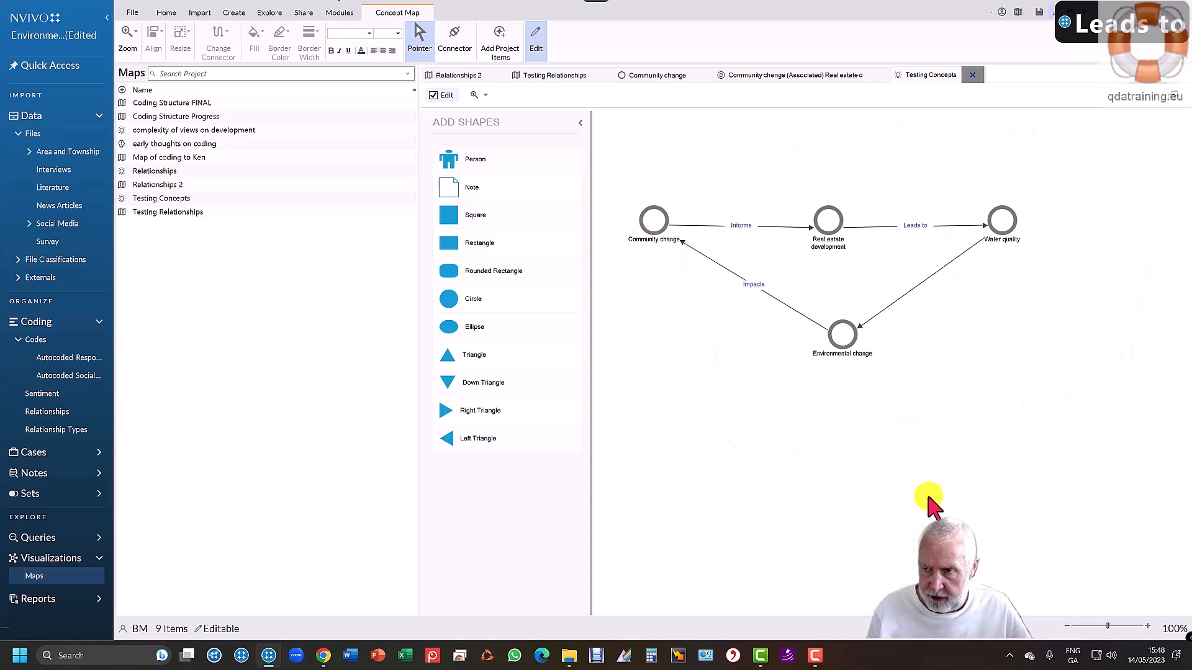
mouse_move(582, 467)
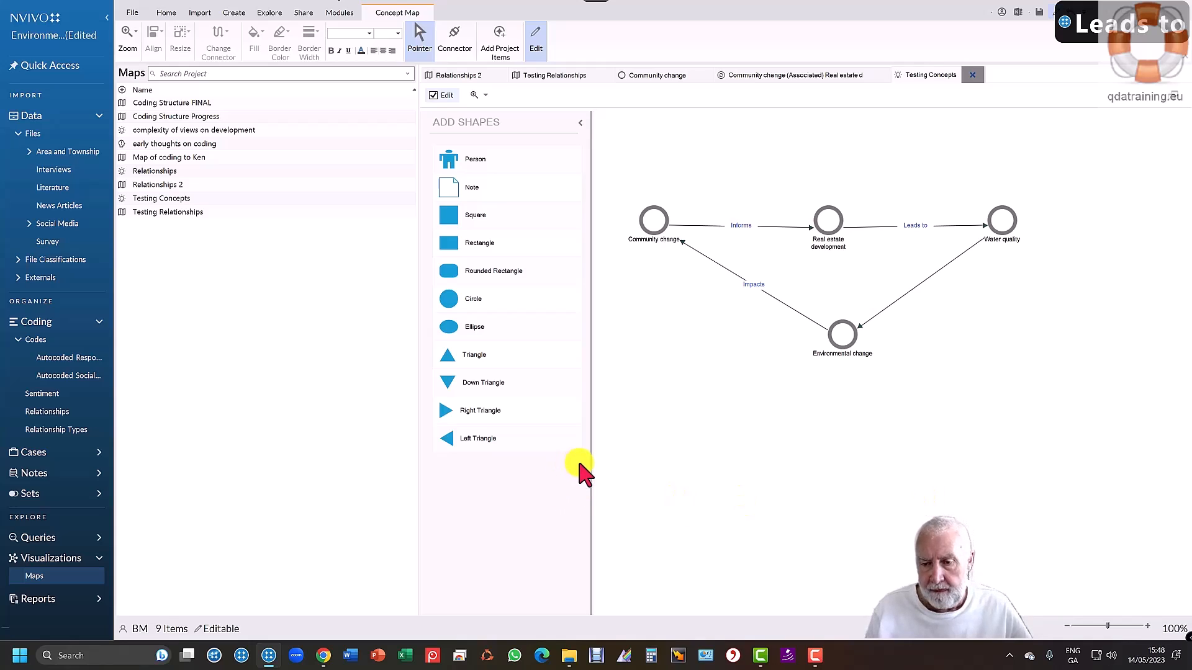
mouse_move(220, 258)
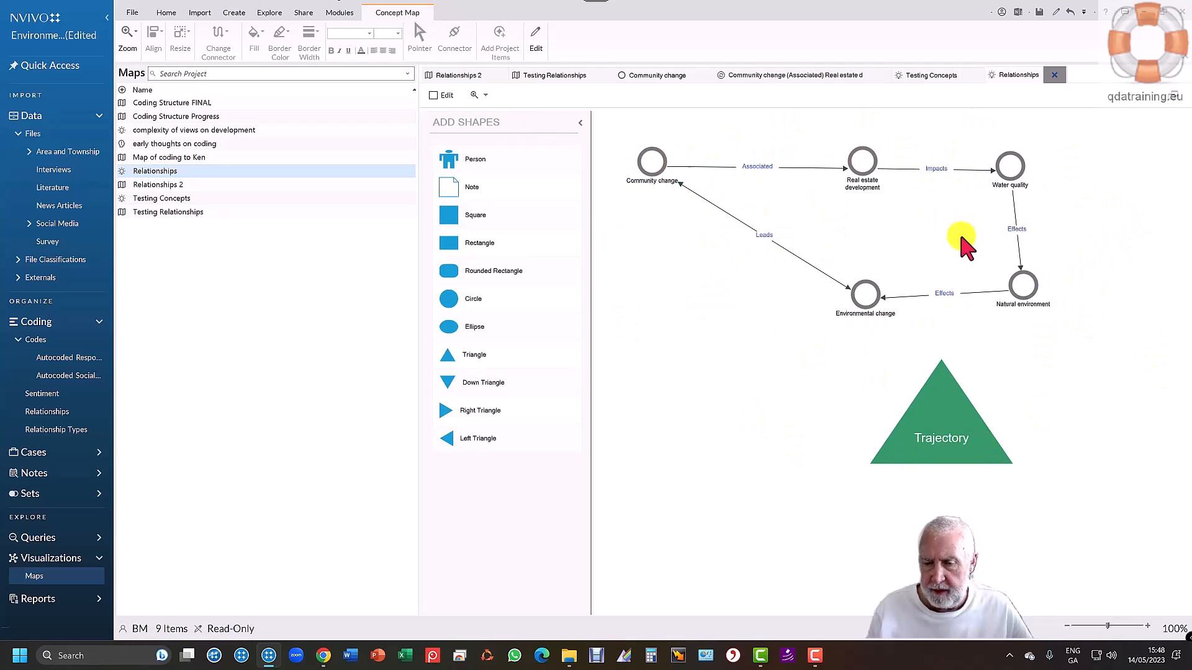
mouse_move(890, 315)
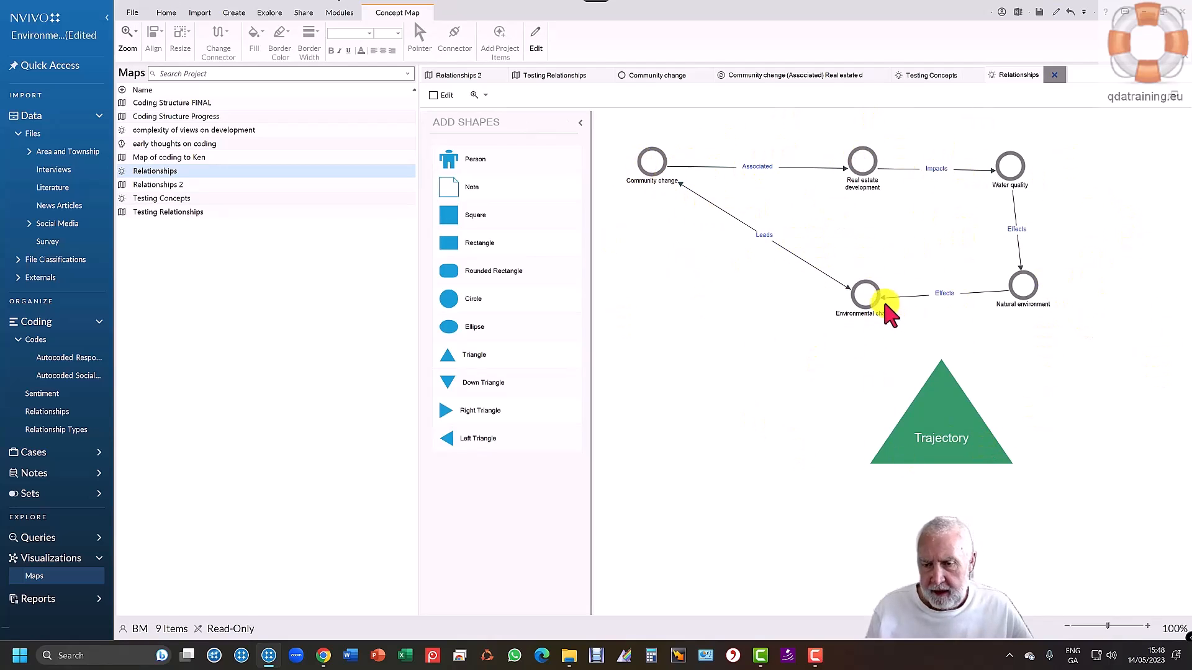
mouse_move(655, 218)
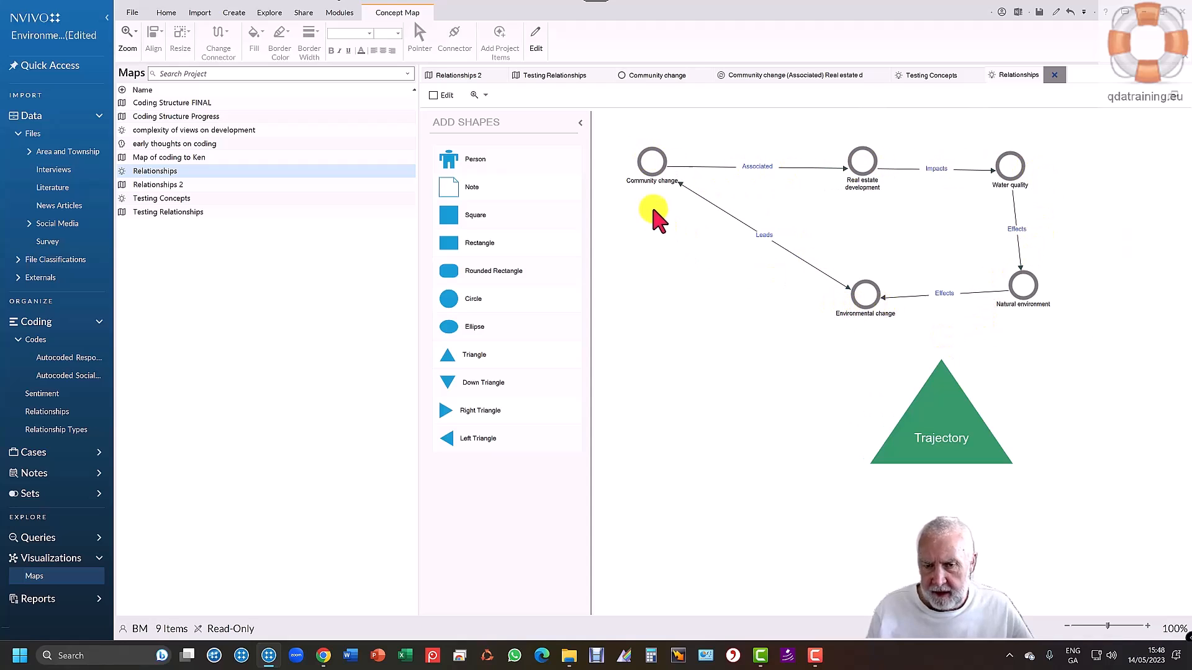
mouse_move(637, 164)
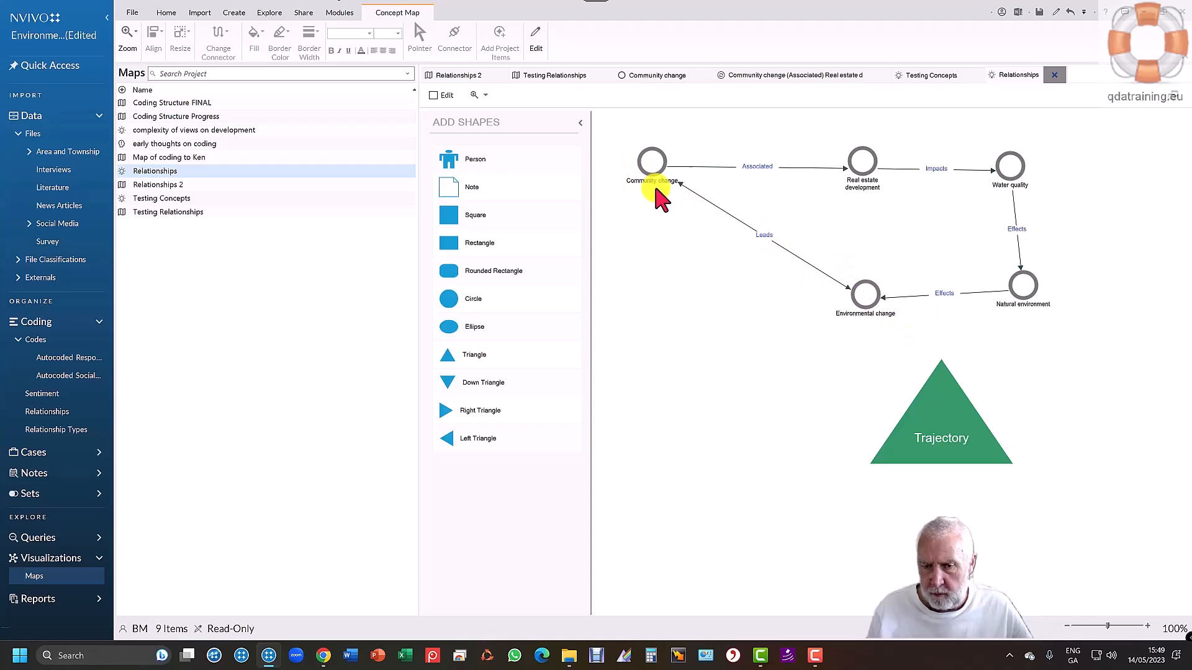
mouse_move(778, 262)
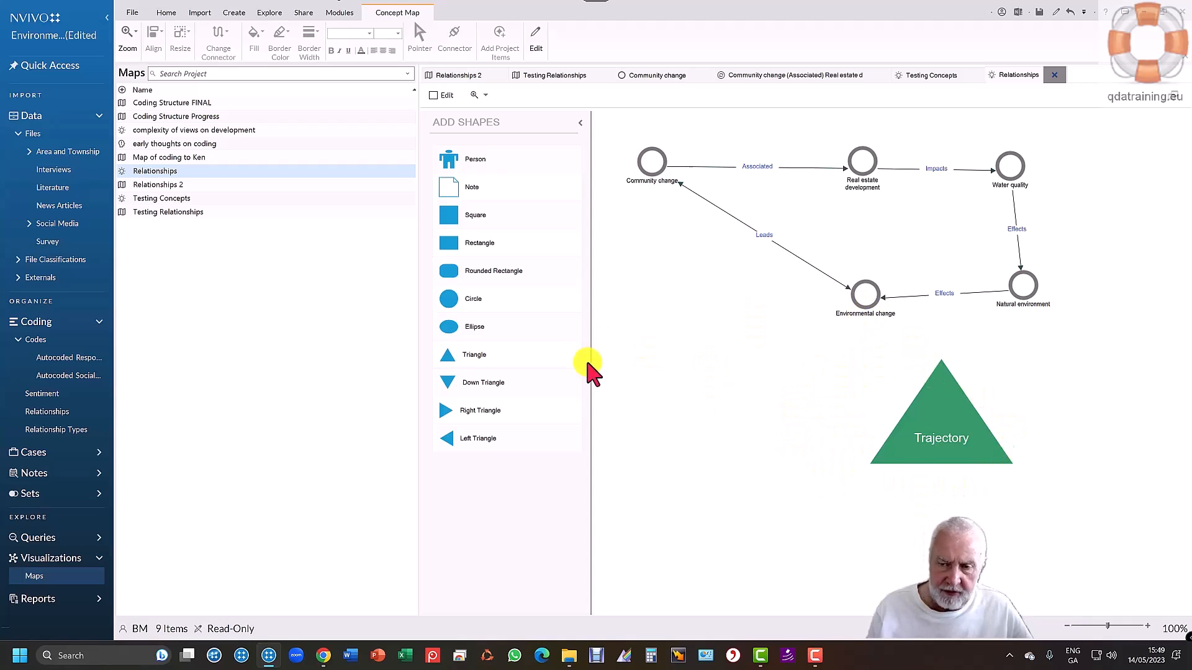
mouse_move(700, 361)
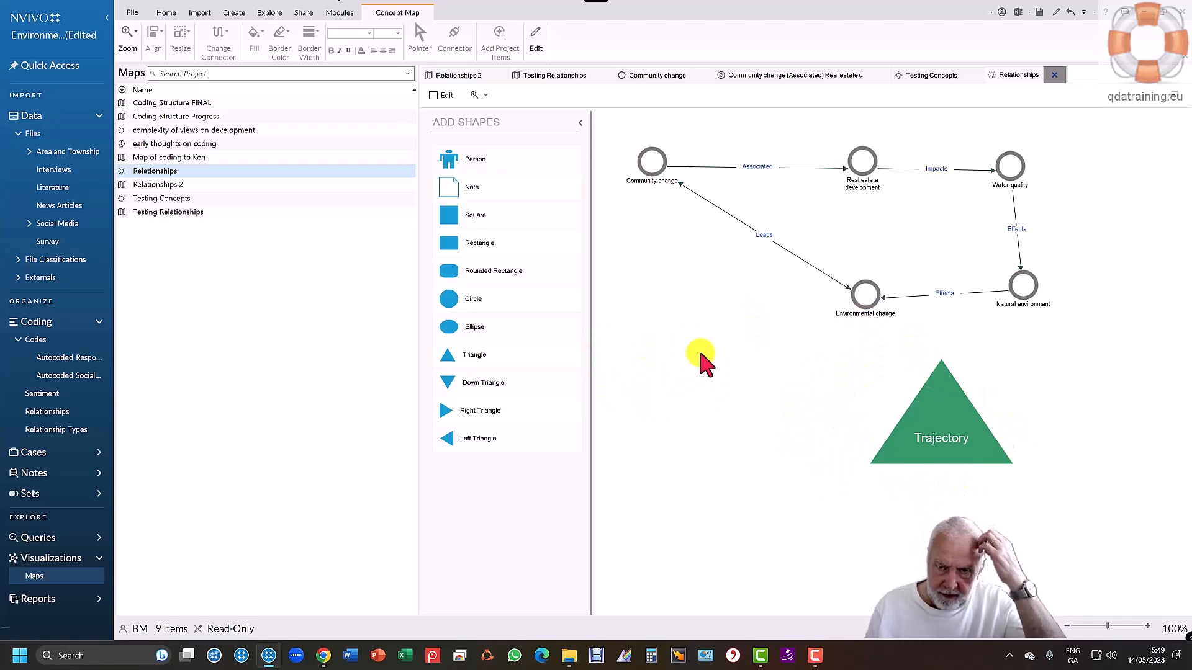
mouse_move(707, 308)
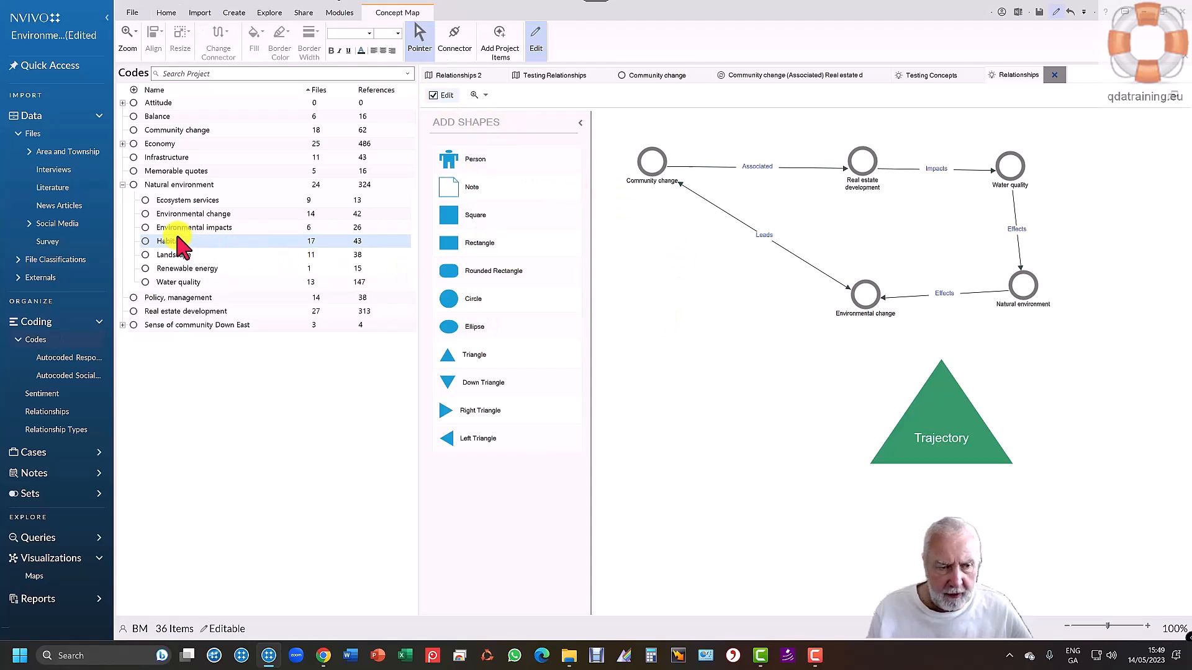
Place the Habitat code on the Relationships map and switch to connector drawing
left_click(166, 12)
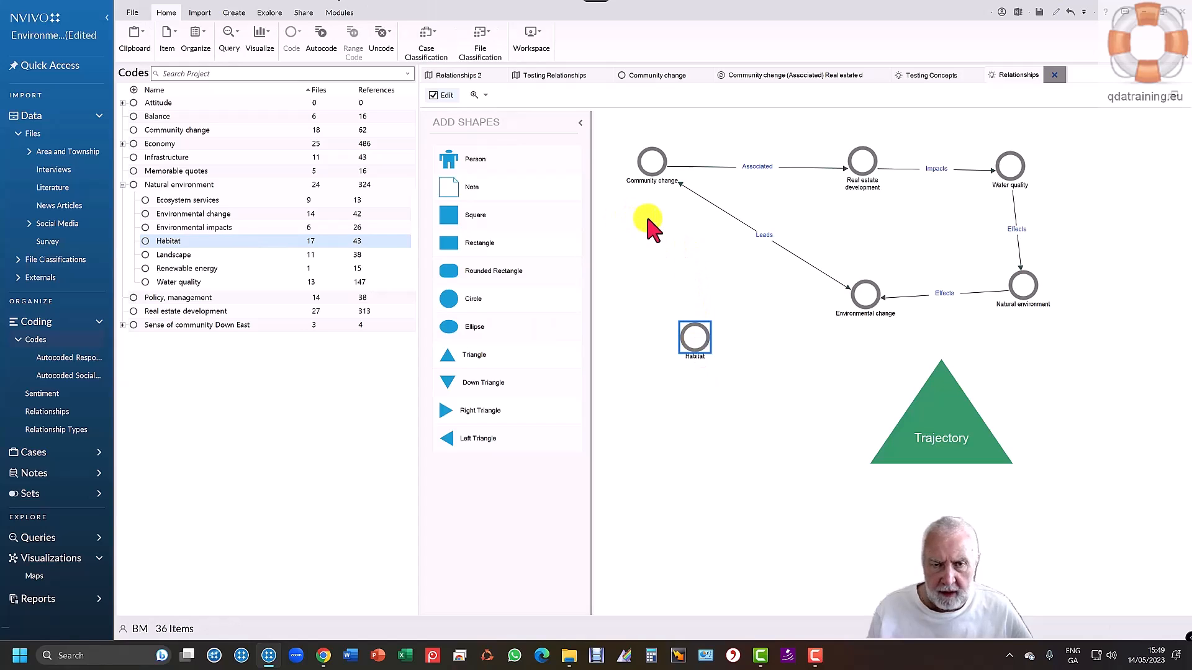
mouse_move(774, 396)
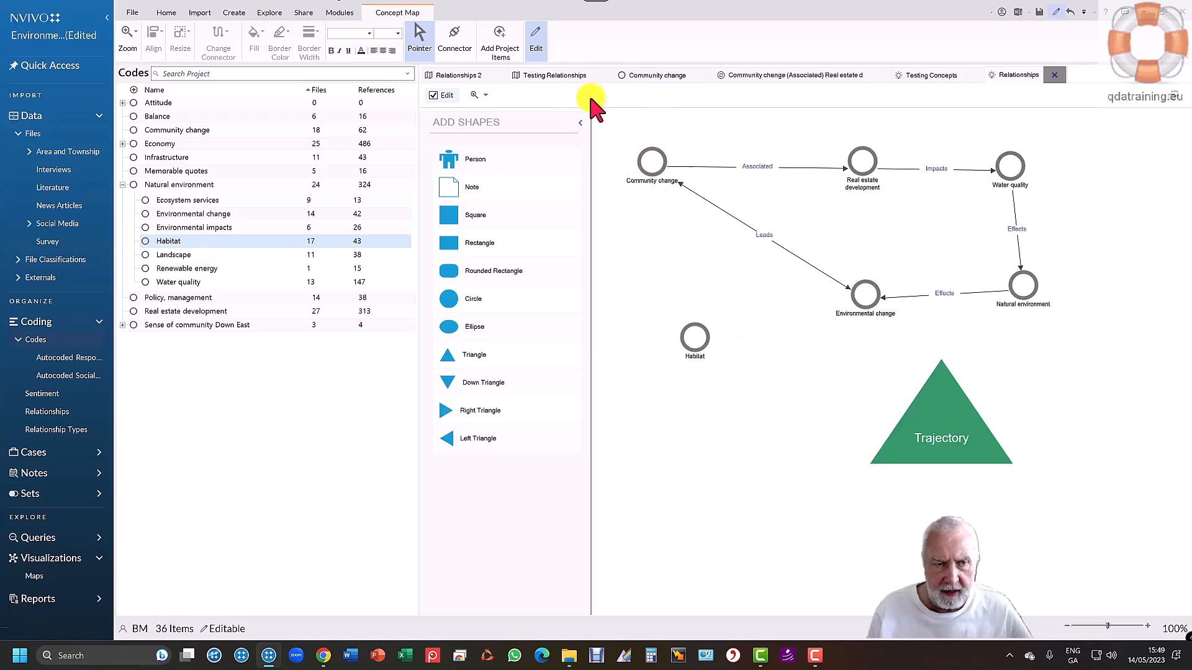
mouse_move(419, 34)
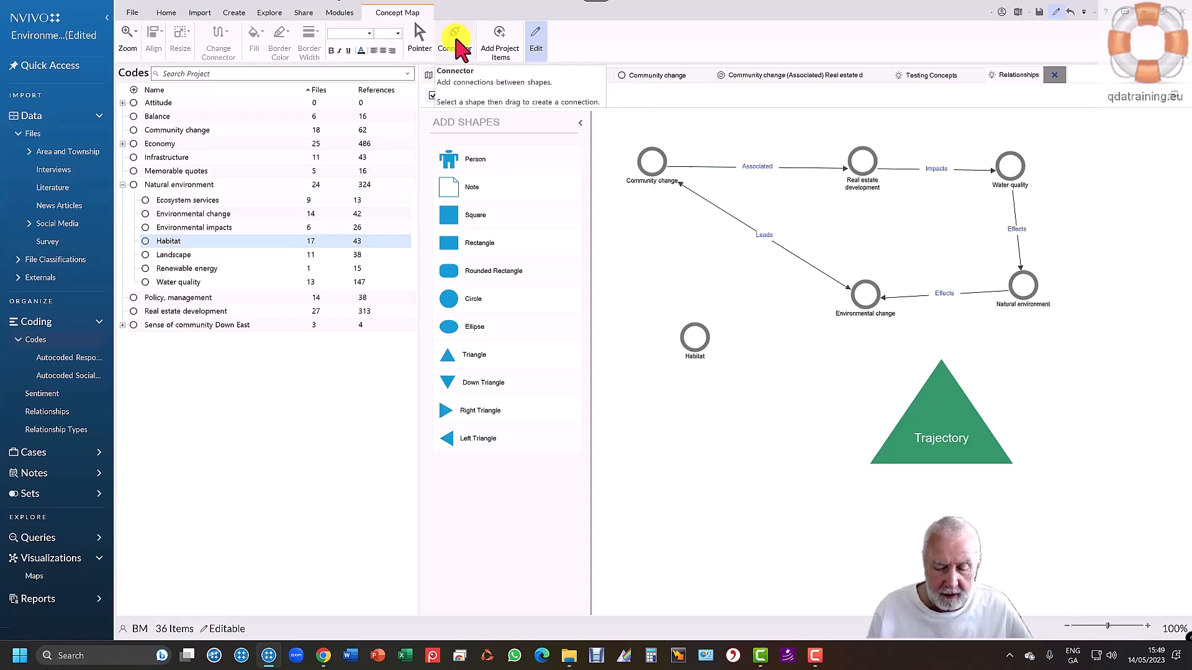
key("ctrl+shift+h")
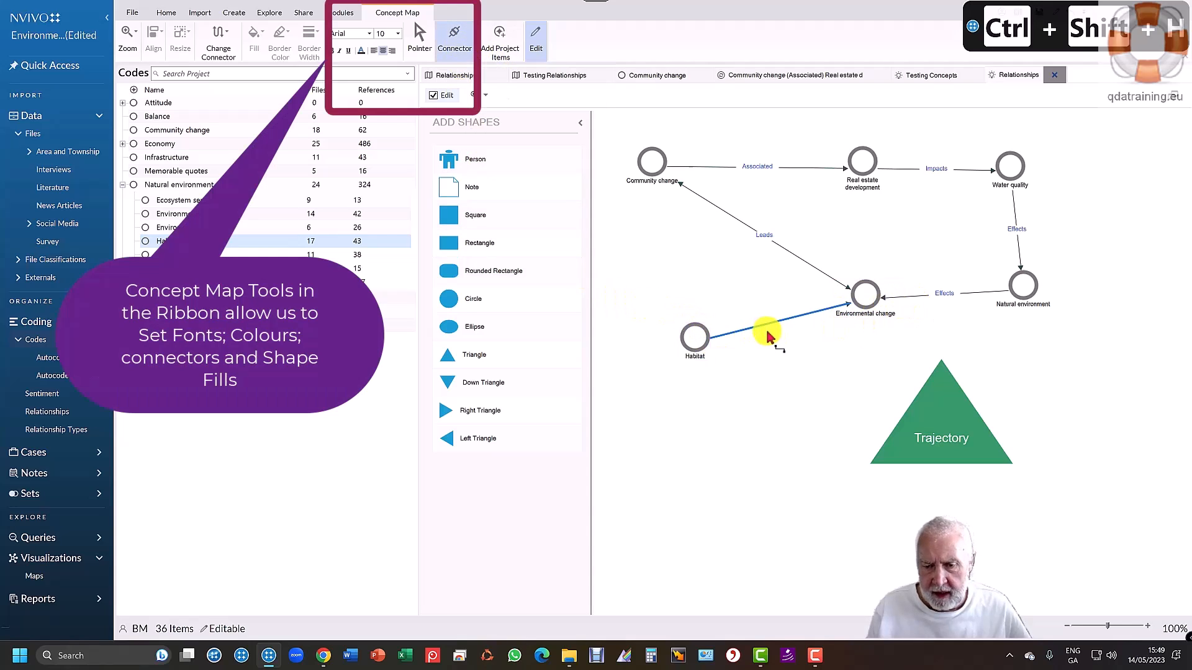
mouse_move(769, 328)
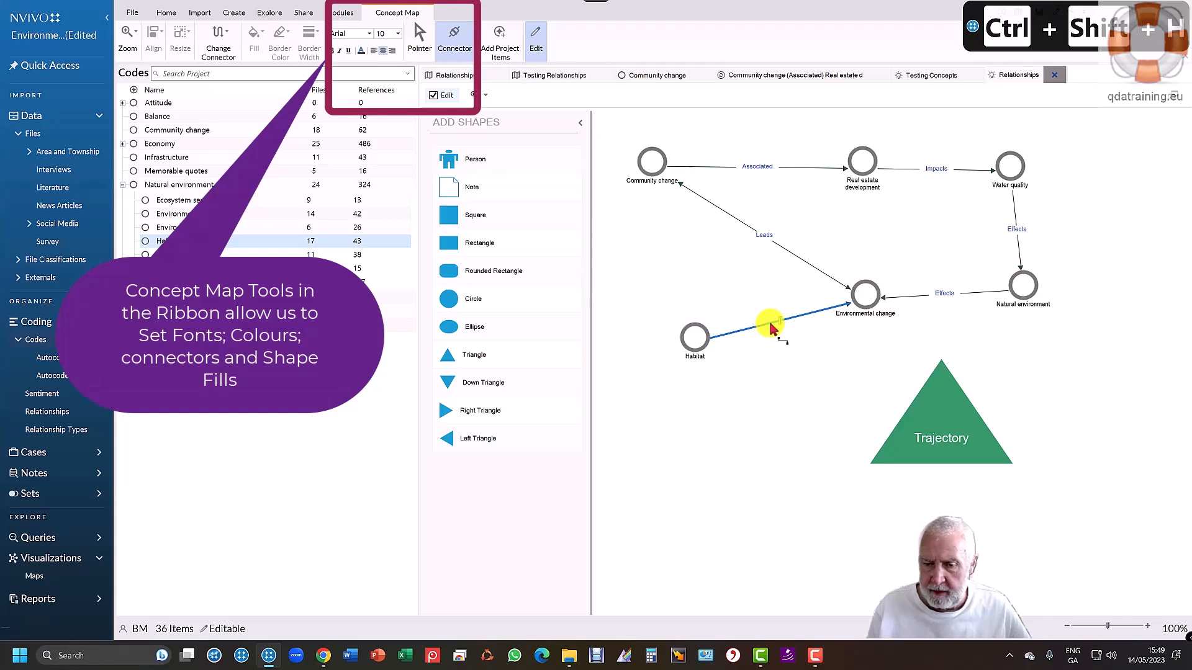